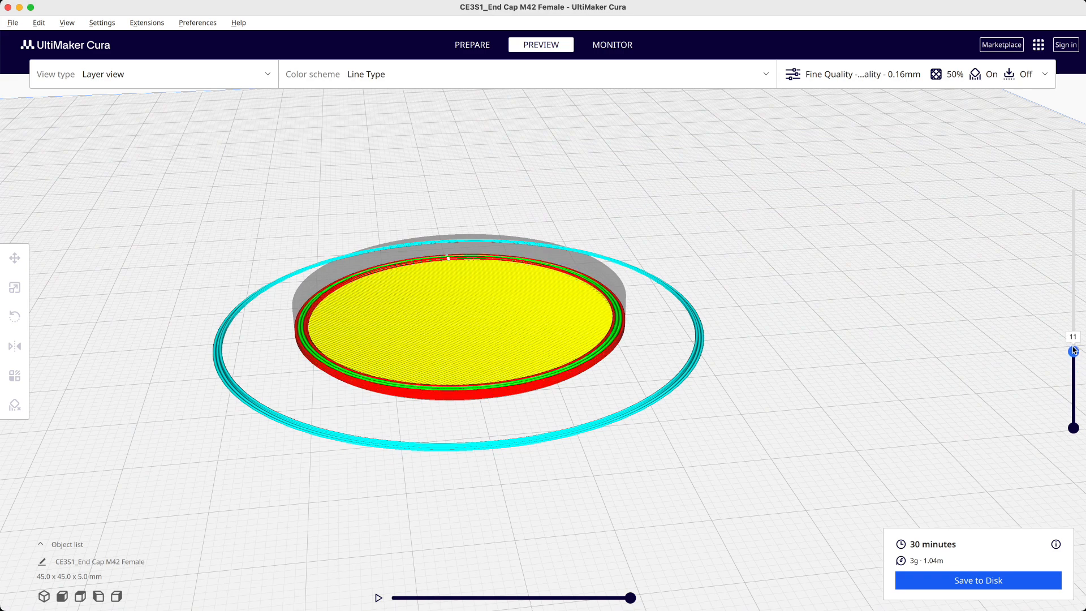
Scroll up through the higher layers of the sliced cap
left_click_drag(1073, 351, 1074, 299)
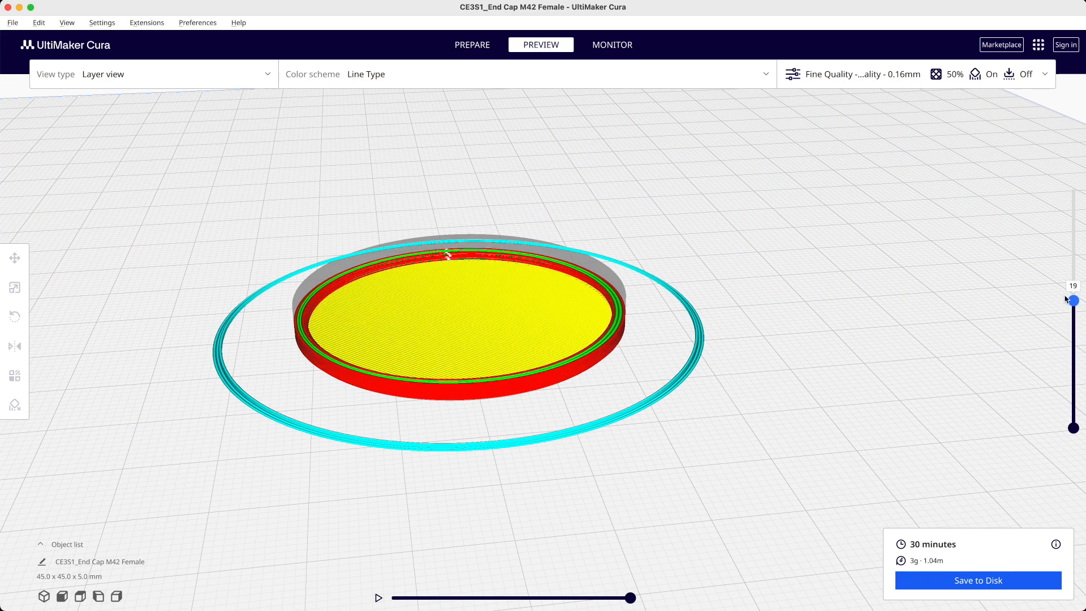
left_click_drag(1074, 299, 1073, 250)
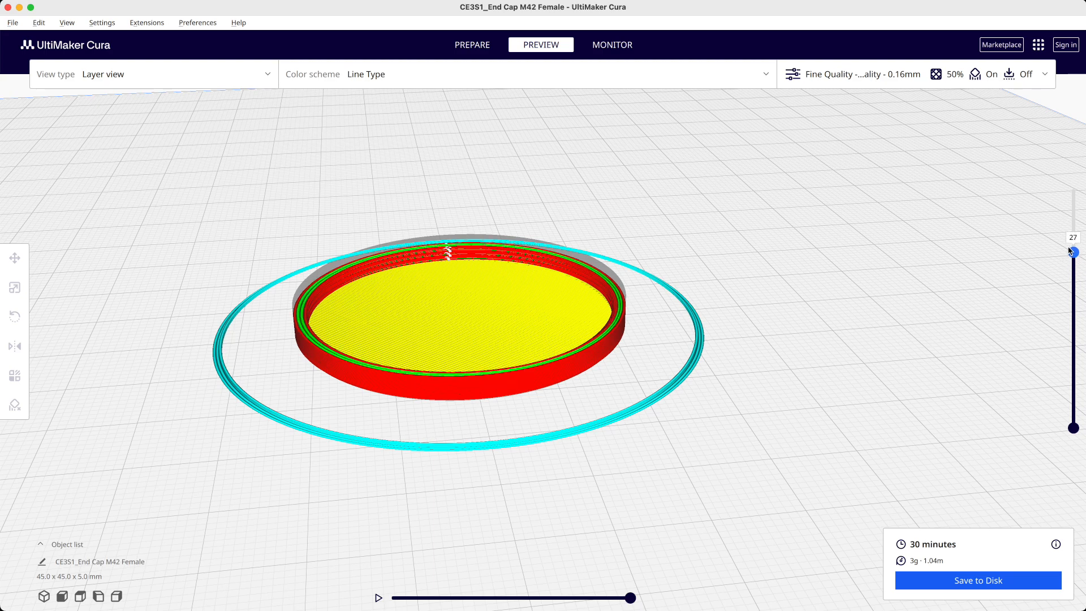
left_click_drag(1069, 251, 1070, 196)
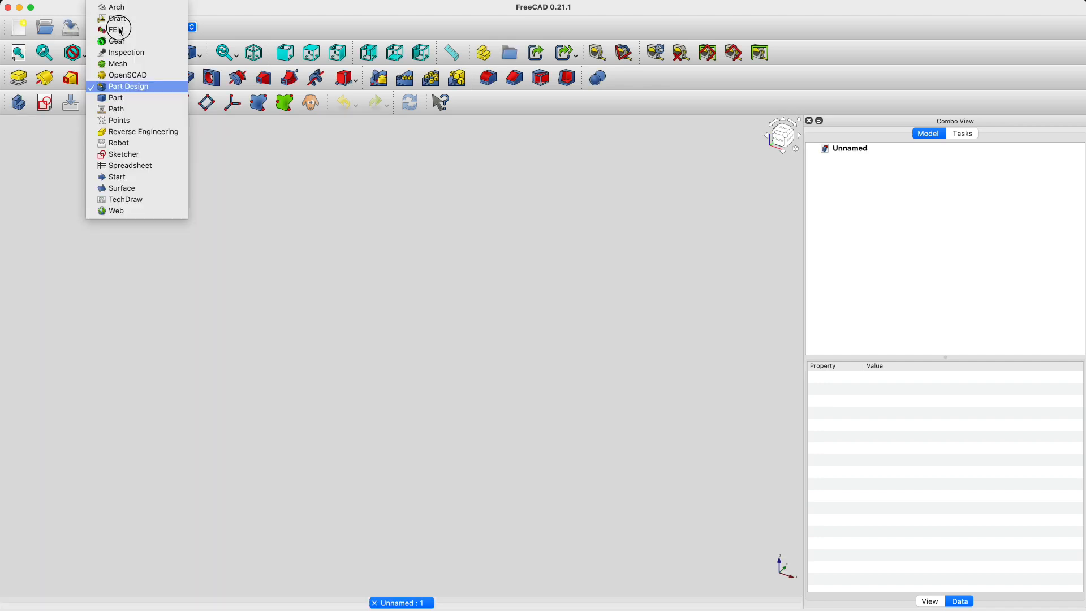
Add a new spreadsheet in the Spreadsheet workbench and begin renaming it Parameters
left_click(129, 166)
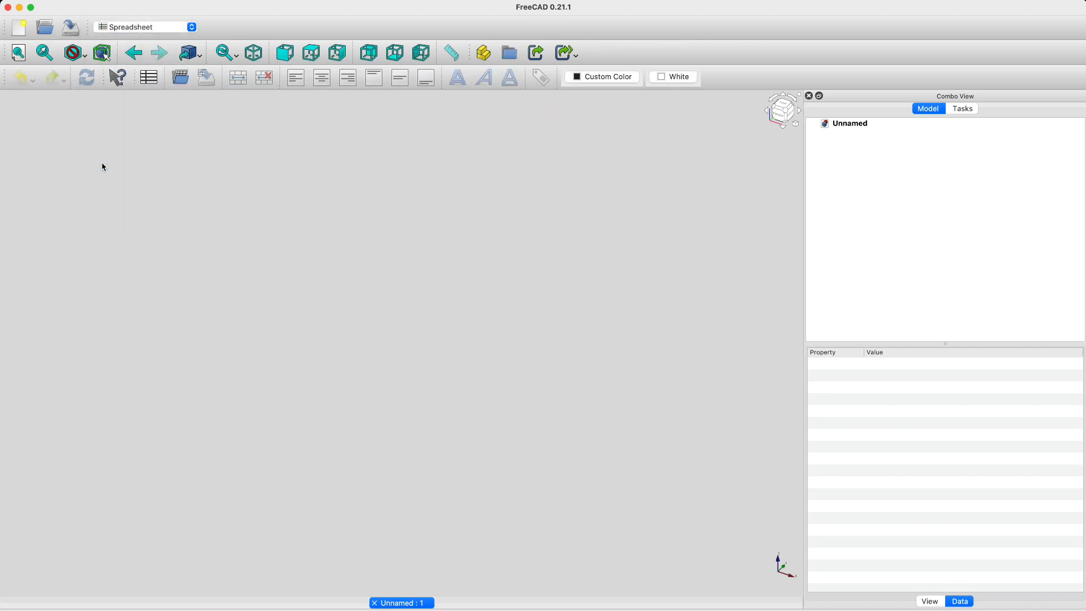
left_click(149, 77)
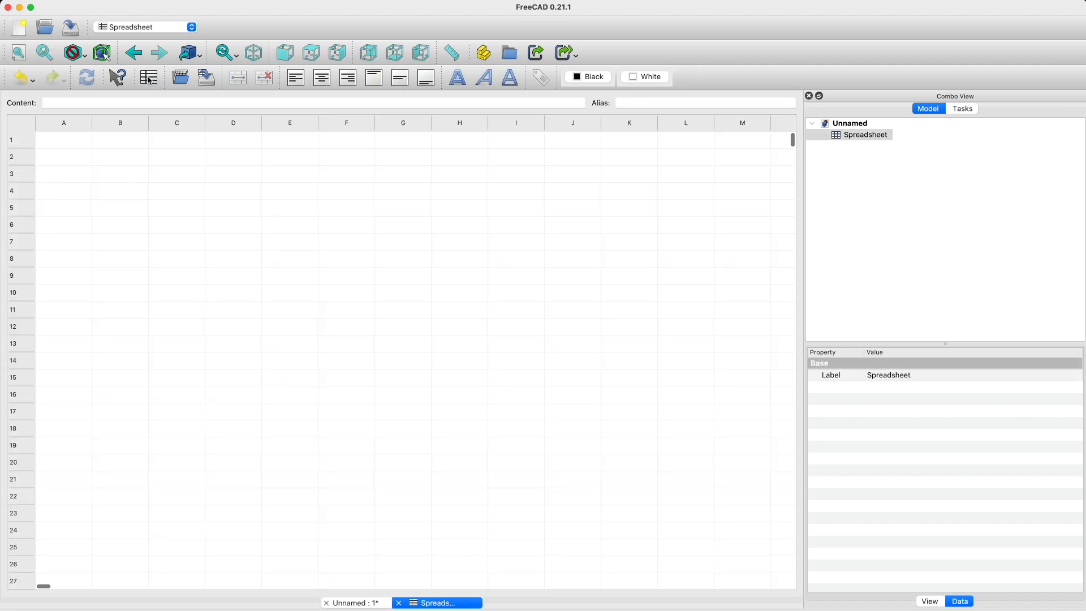
right_click(864, 135)
type("Parameters")
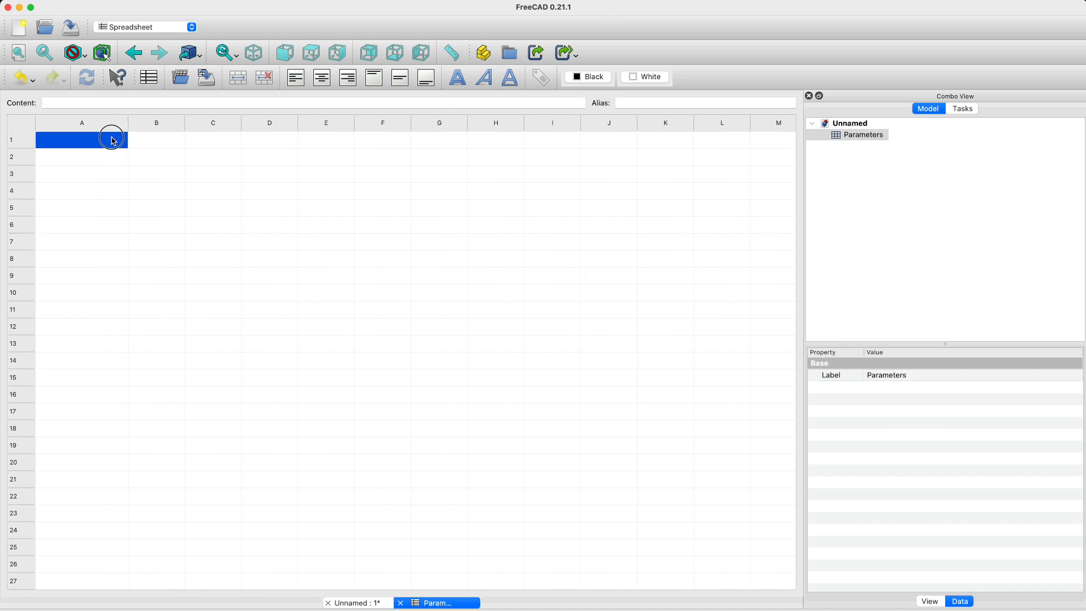
Enter Thread Diameter, Tolerance, Thread Pitch, Thread Length, Thickness with 42, 0.2, 0.75, 3.5, 1.5 mm
type("Thread")
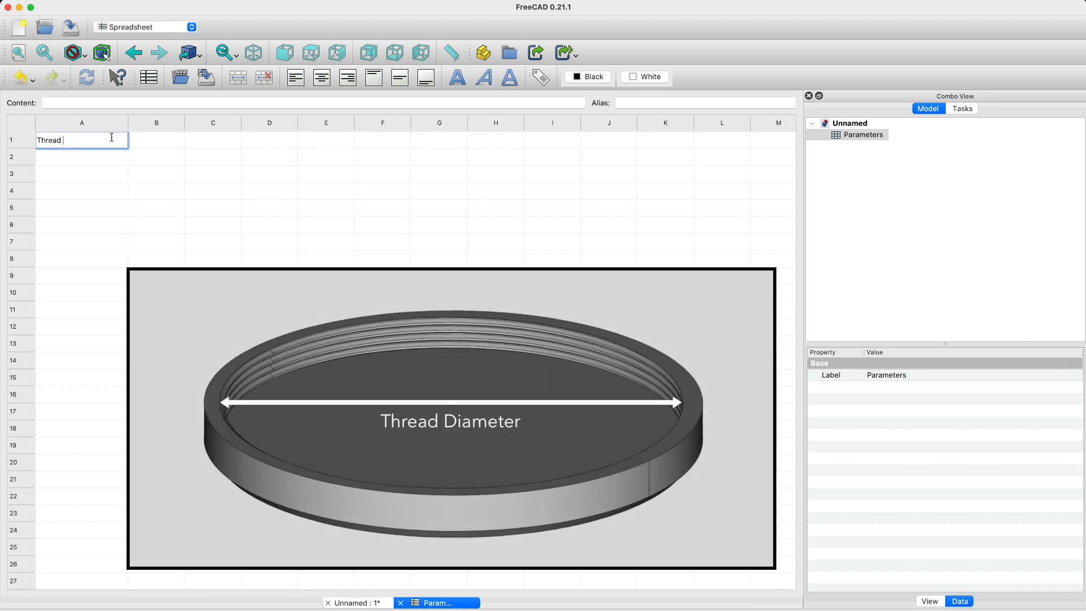
type("Diameter")
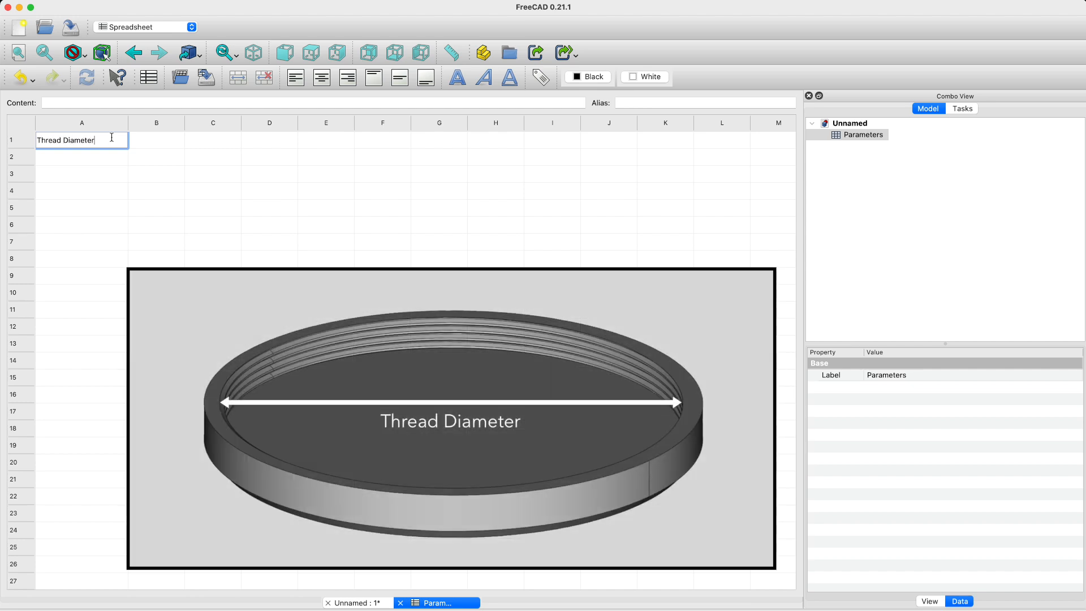
left_click(81, 157)
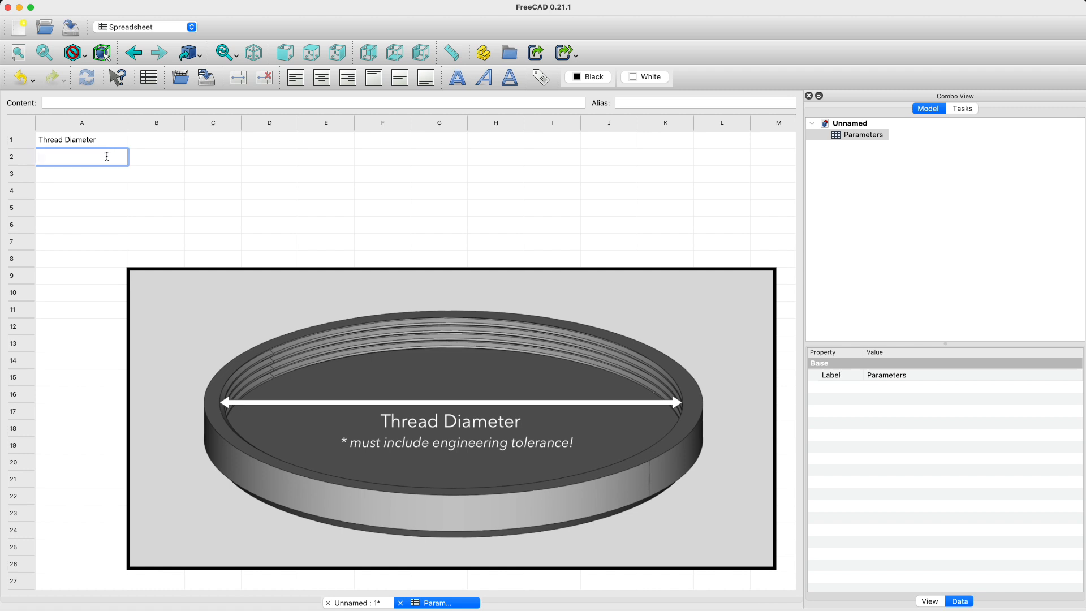
type("Tolerance")
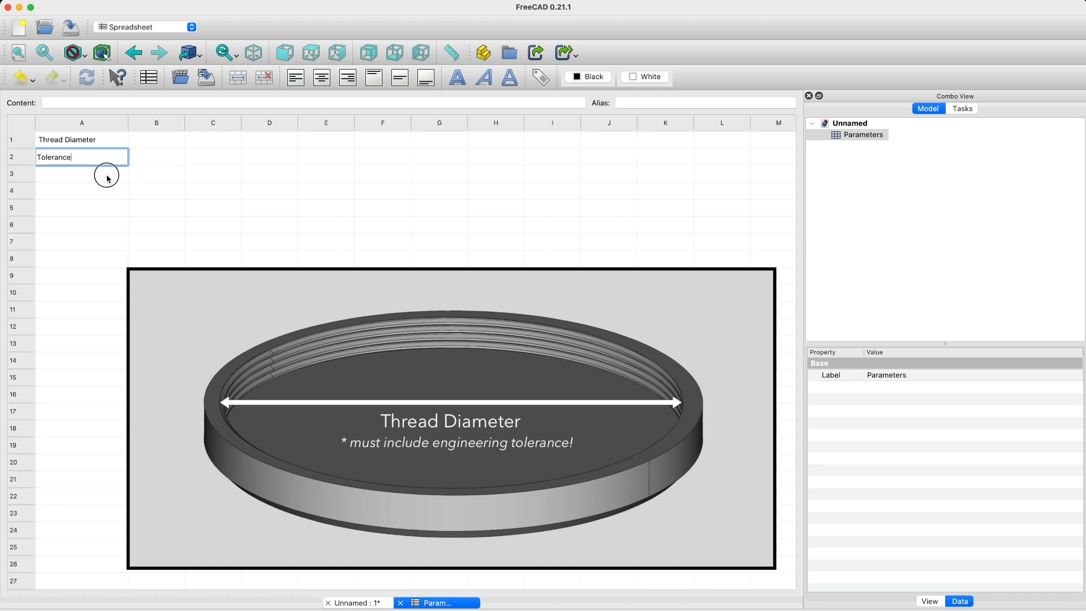
type("Thread Pitch")
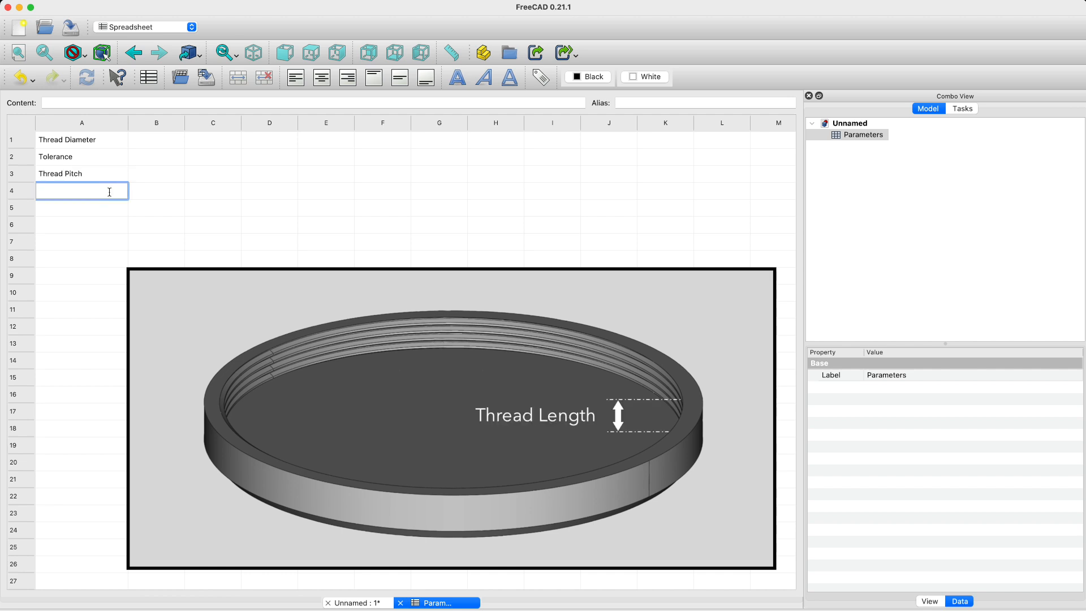
type("Thread Length")
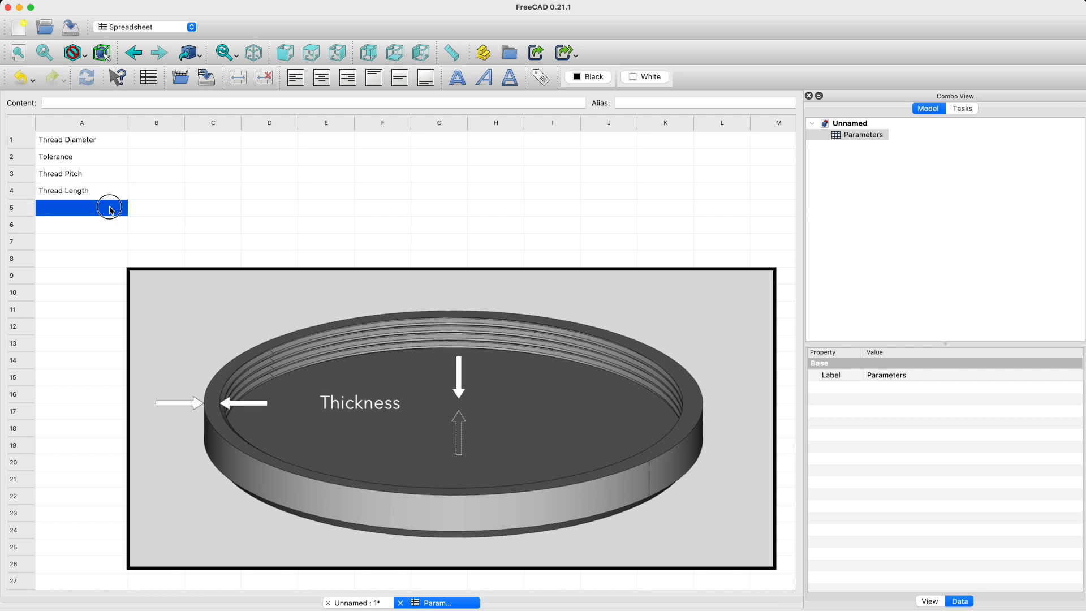
type("Thickness")
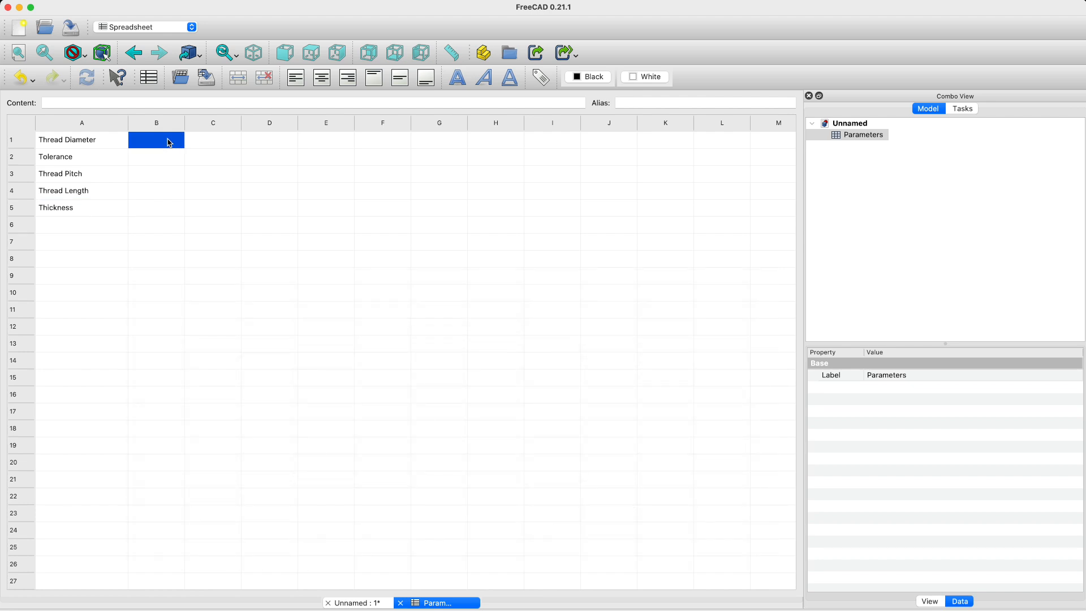
type("0.75 mm")
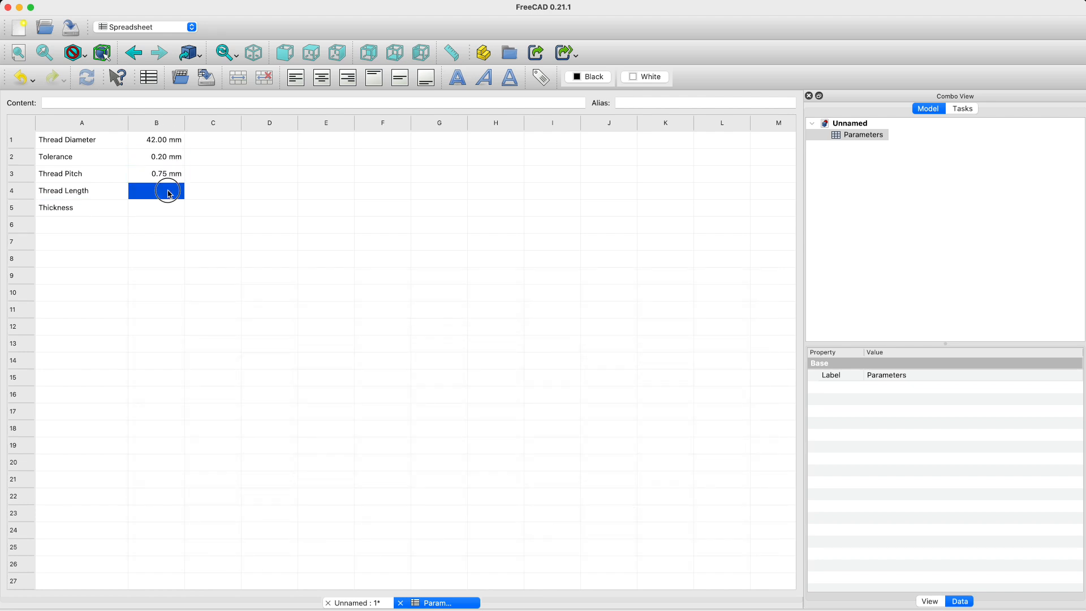
type("1.5mm")
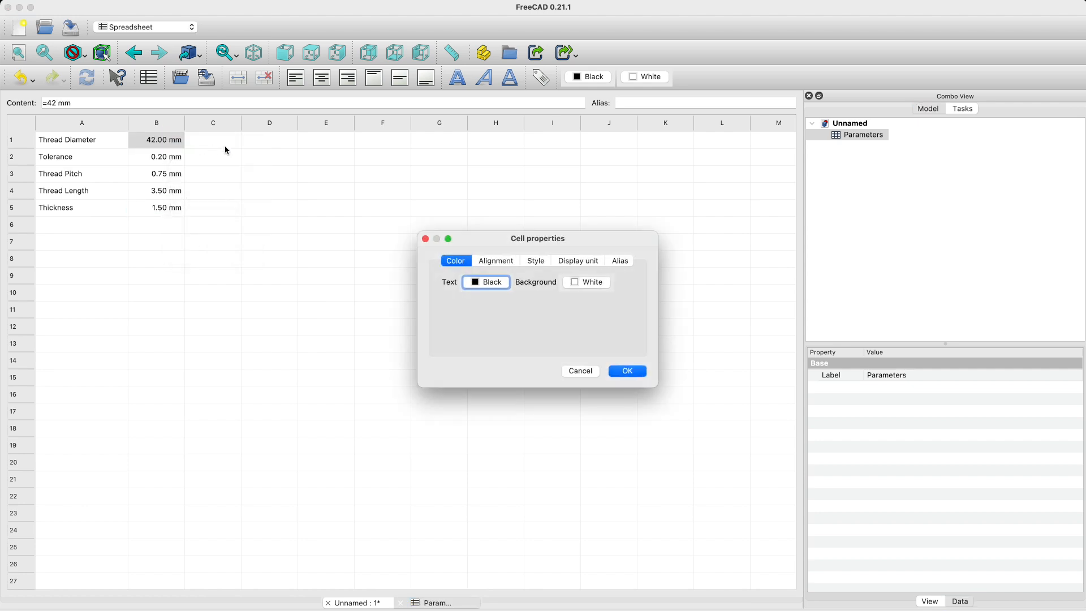
Alias the value cells as Diameter, Pitch, Length, Thickness and the other parameters
left_click(618, 261)
type("Diameter")
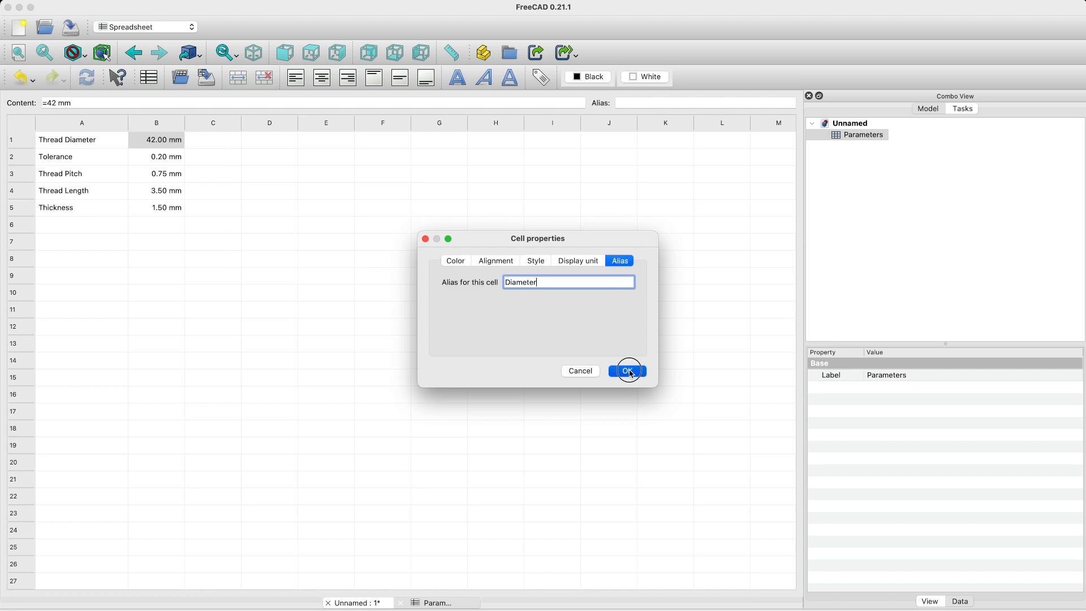
left_click(626, 370)
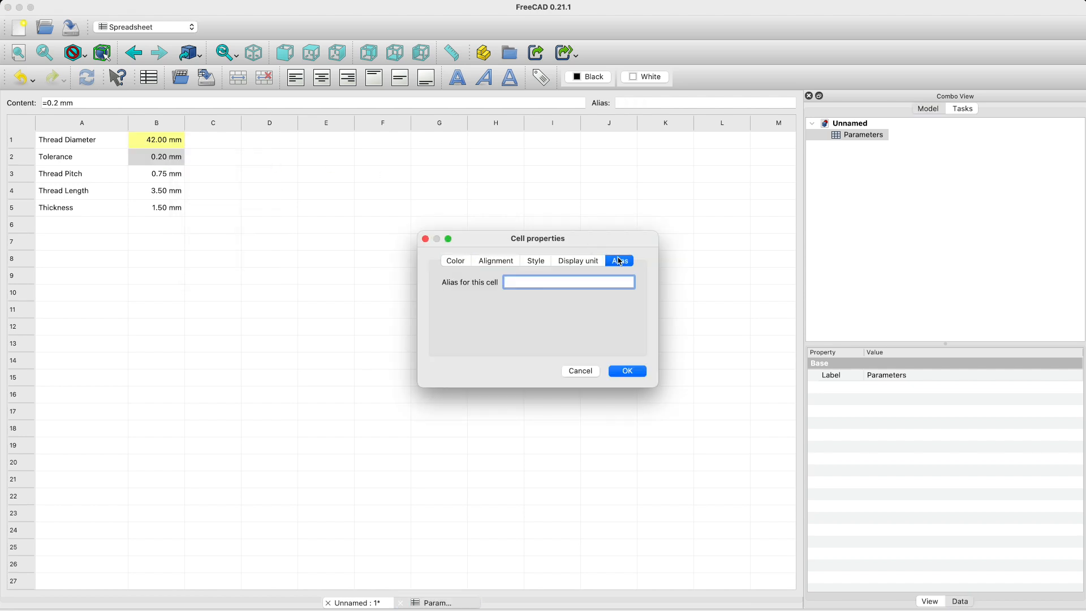
right_click(156, 173)
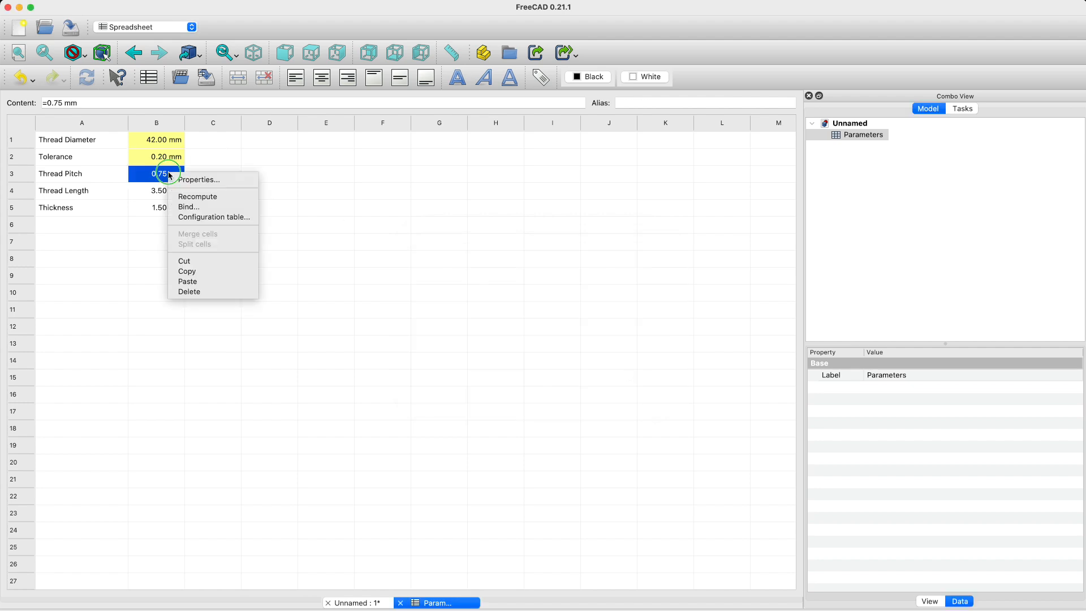
left_click(198, 179)
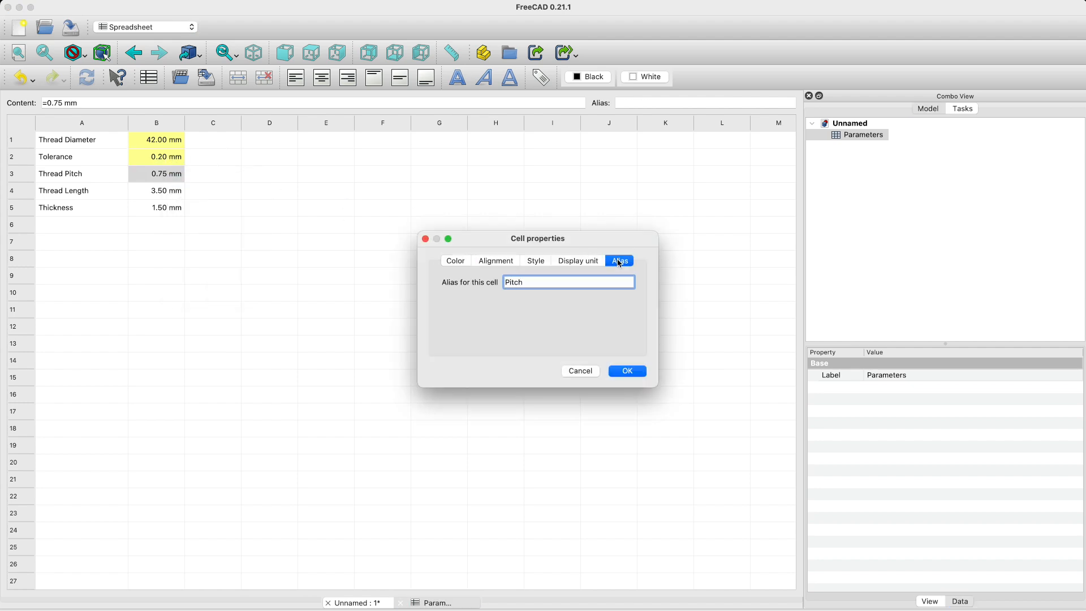
left_click(454, 260)
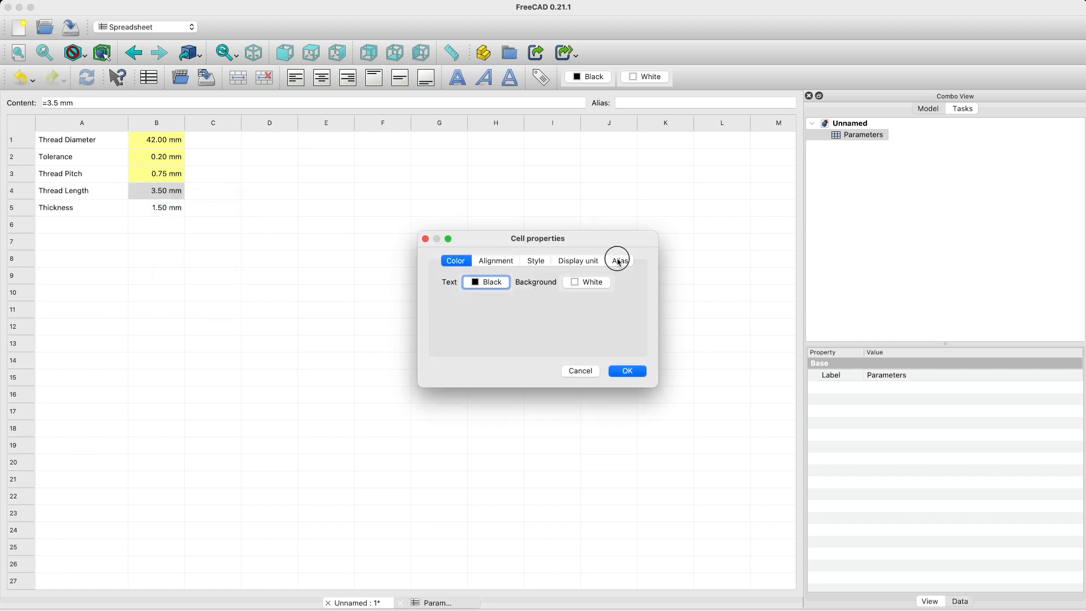
left_click(625, 370)
type("Thicknes")
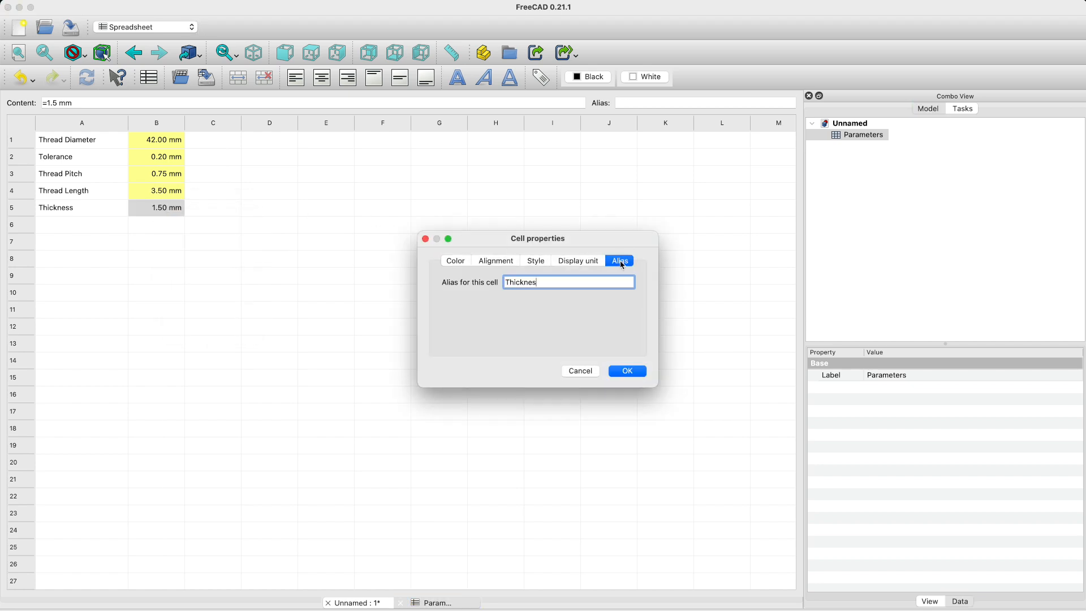
left_click(624, 371)
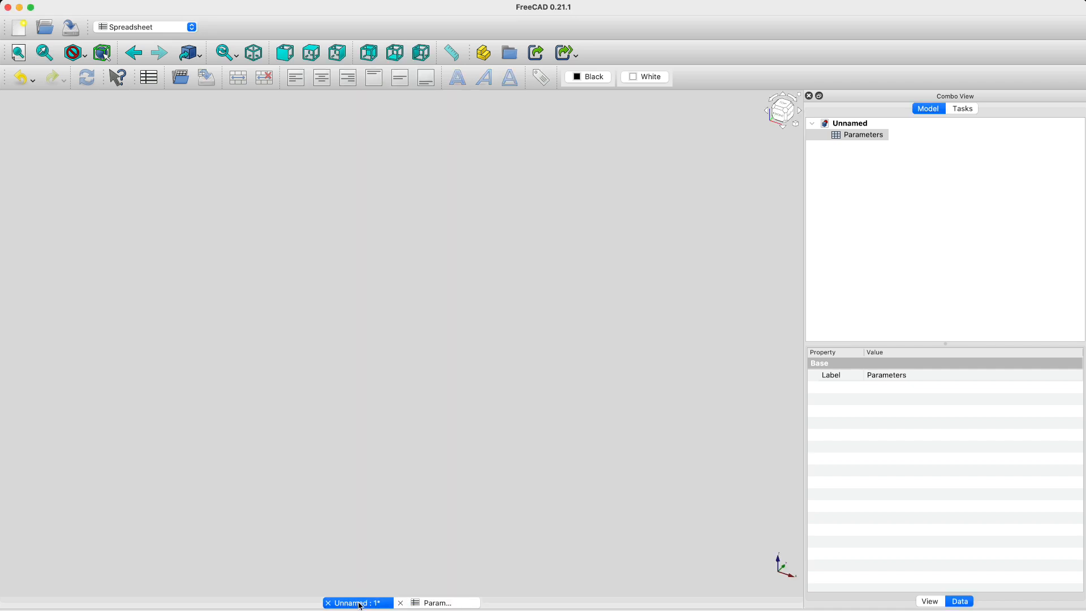
Create a Part Design body and show its origin planes and axes
left_click(143, 26)
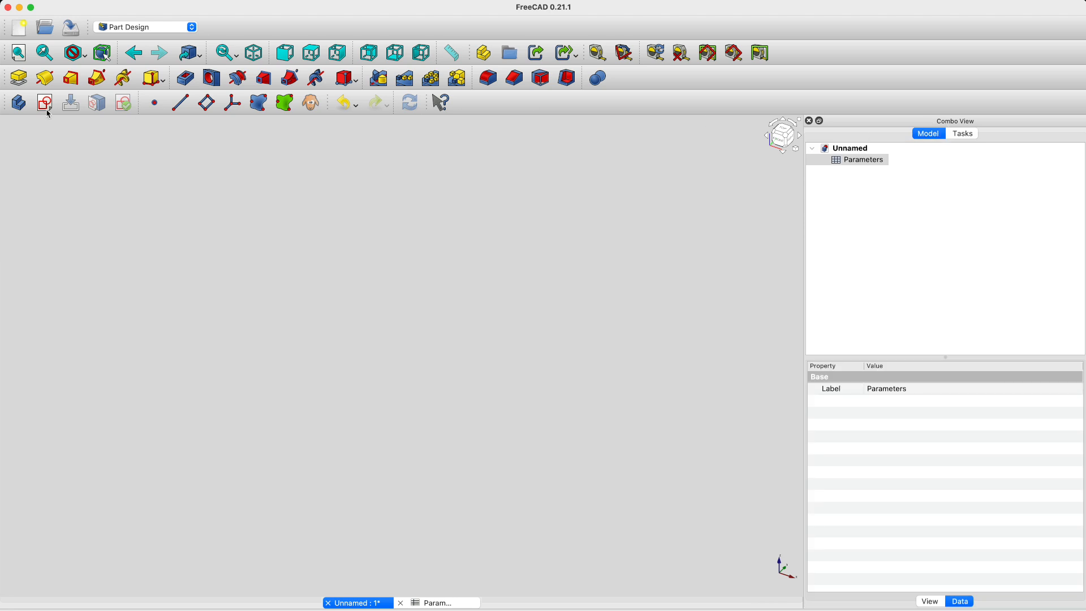
left_click(17, 102)
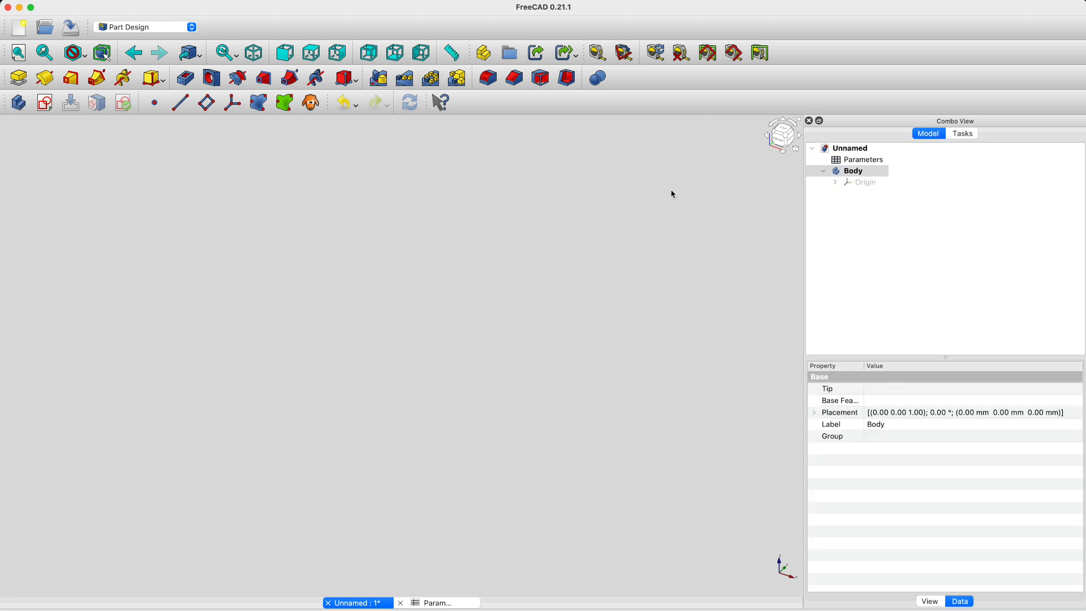
left_click(864, 182)
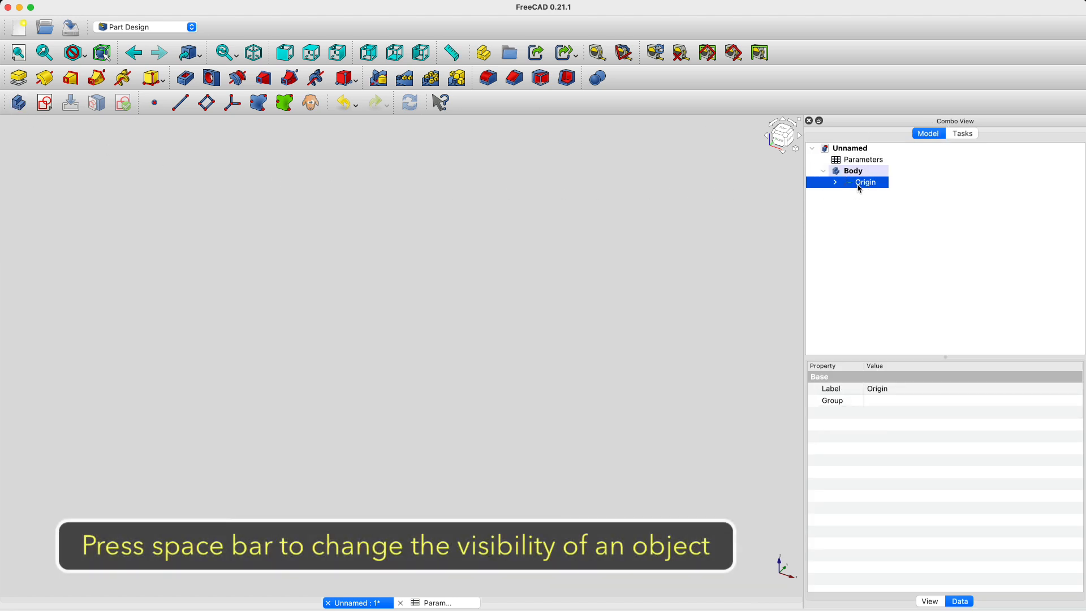
key("space")
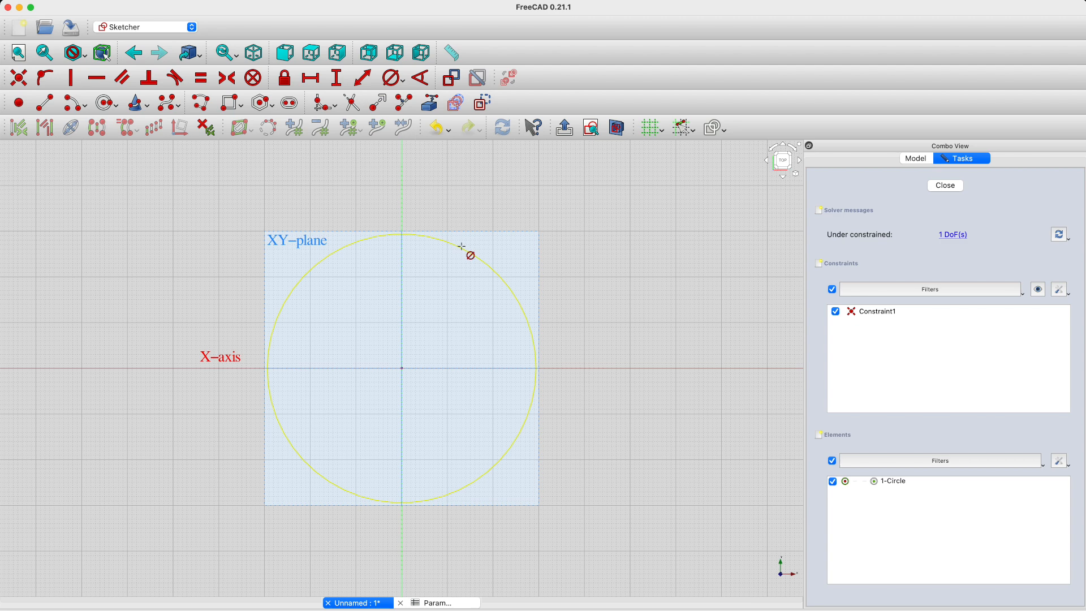
Constrain the circle's diameter to <<Parameters>>.Diameter + 2 × Thickness (45 mm)
type("Para")
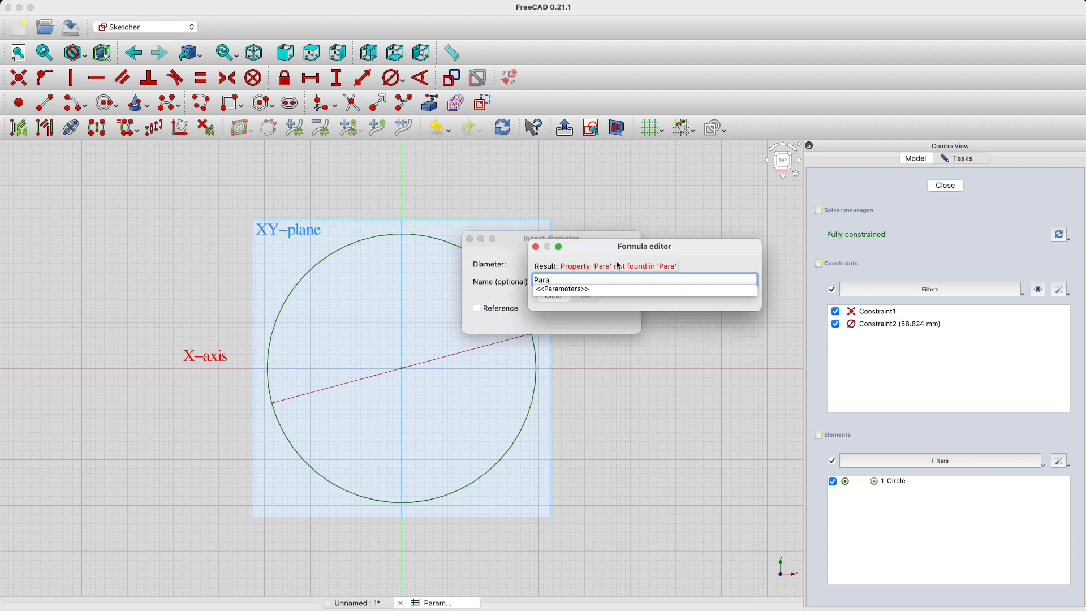
type("<<Parameters>>.Diameter + 2 * <<Parameters>>.Thickness")
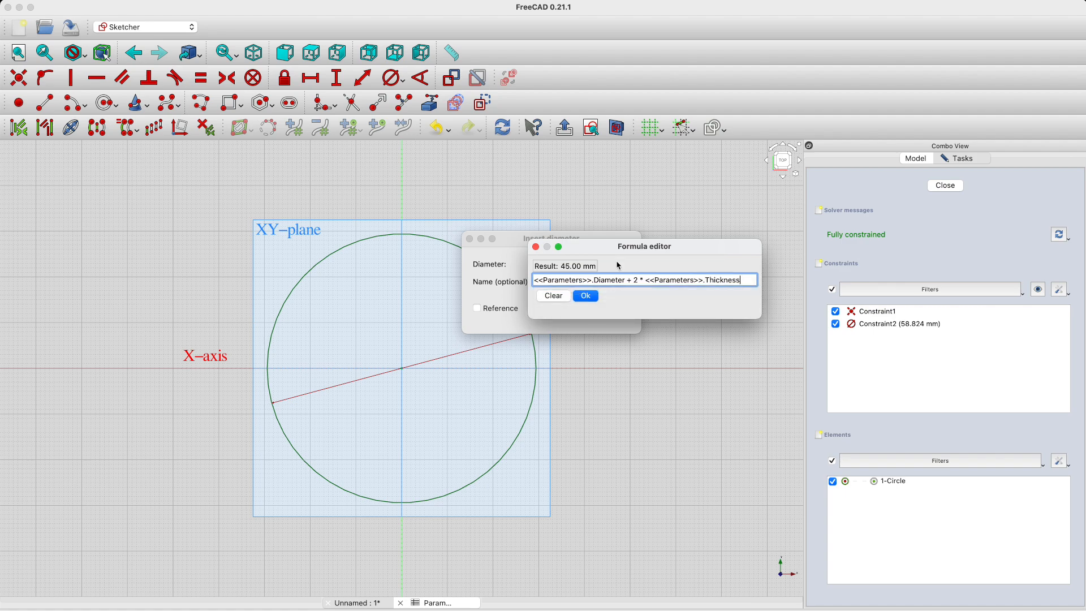
left_click(584, 296)
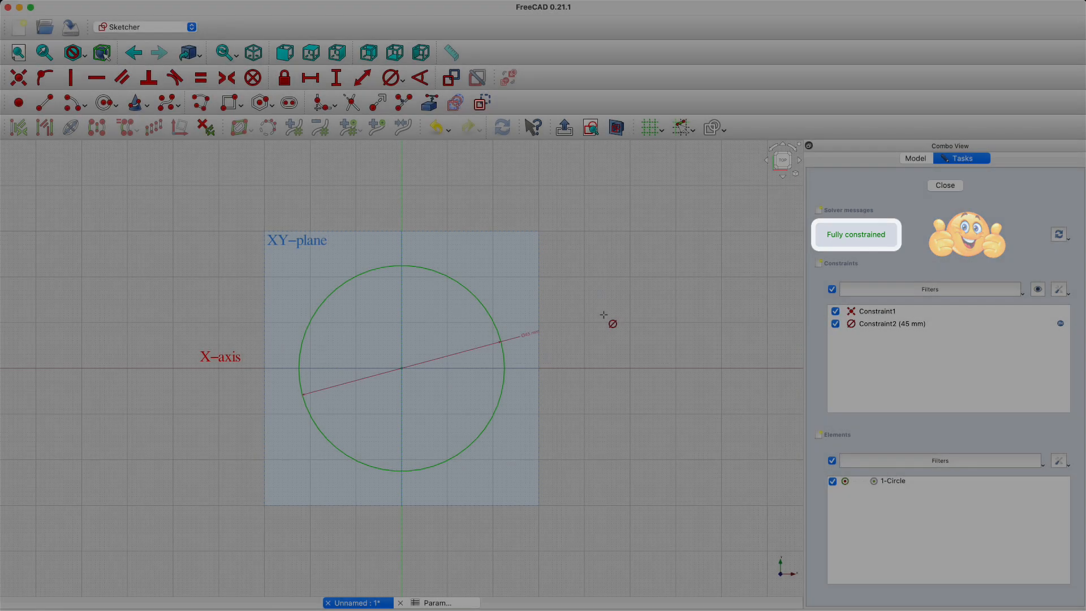
left_click(944, 185)
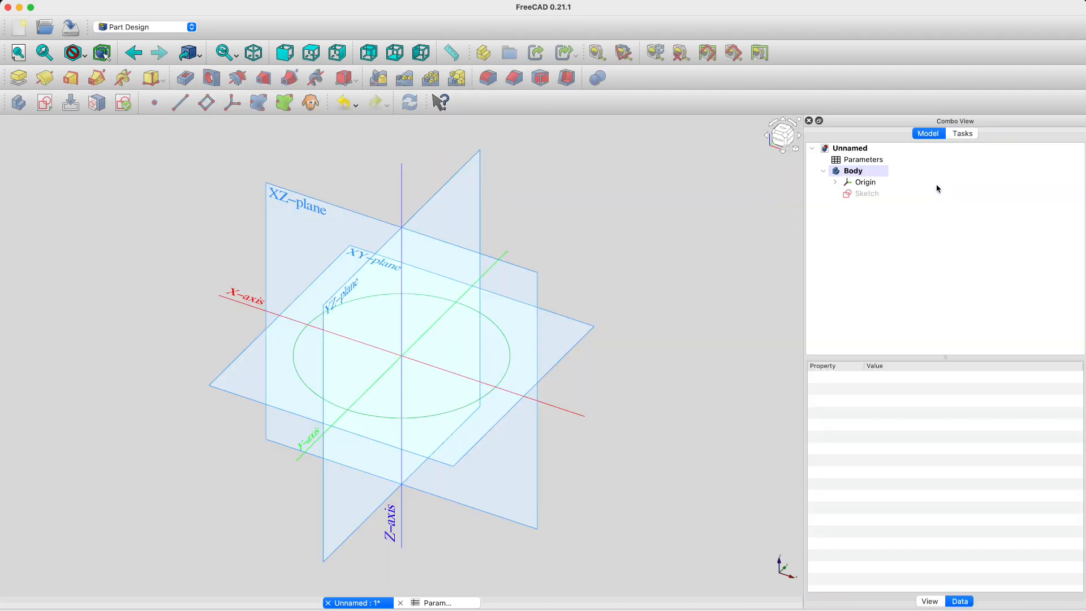
Pad the circle in reverse with height <<Parameters>>.Length + <<Parameters>>.Thickness
left_click(182, 77)
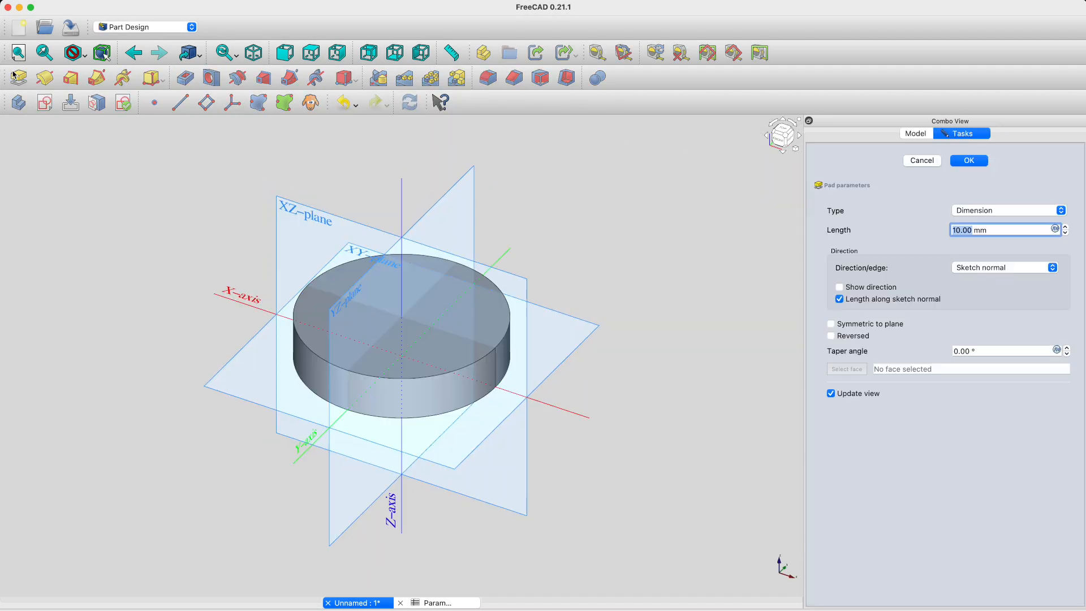
left_click(831, 336)
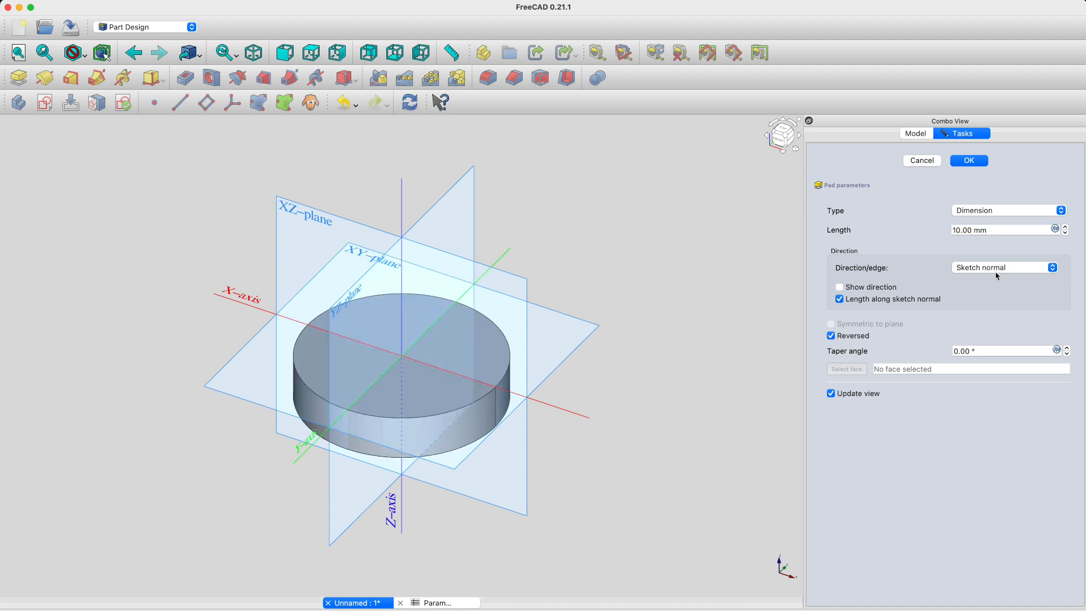
left_click(1055, 229)
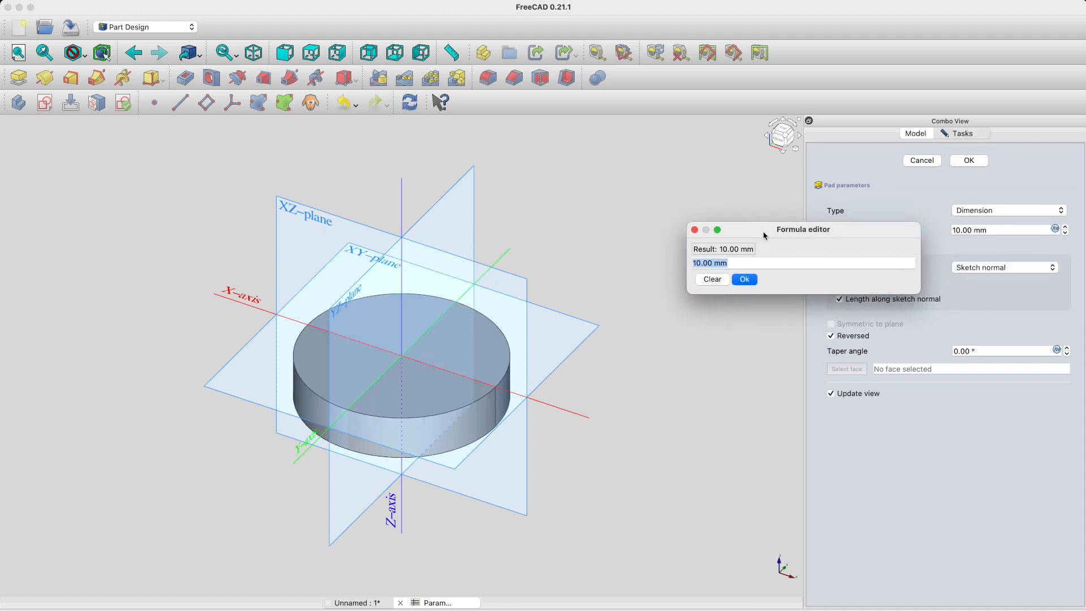
type("<<Parameters>>.Length +")
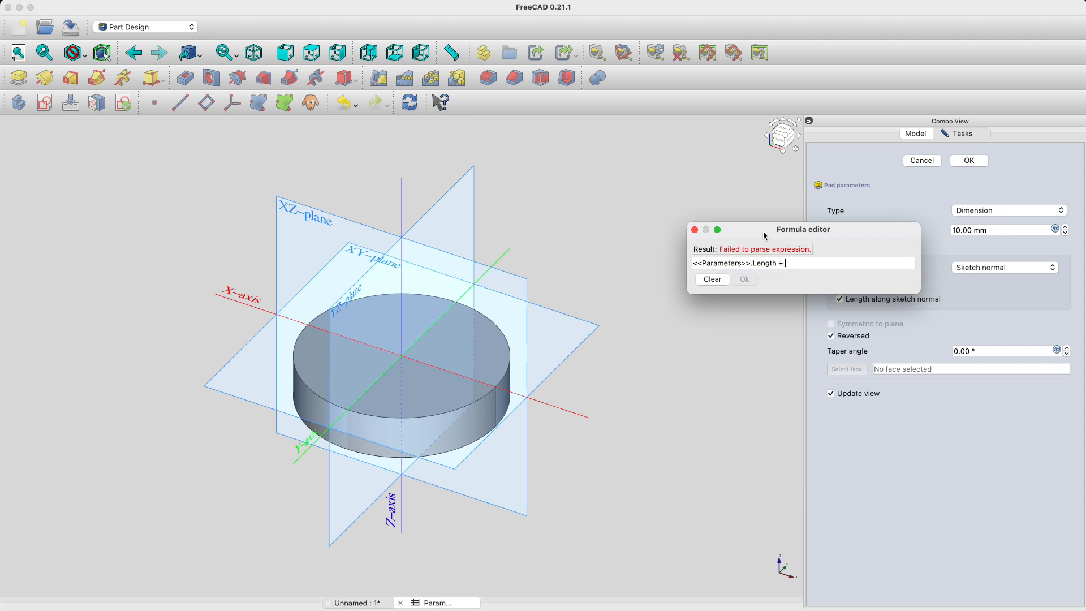
type("<<Parameters>>.Thickness")
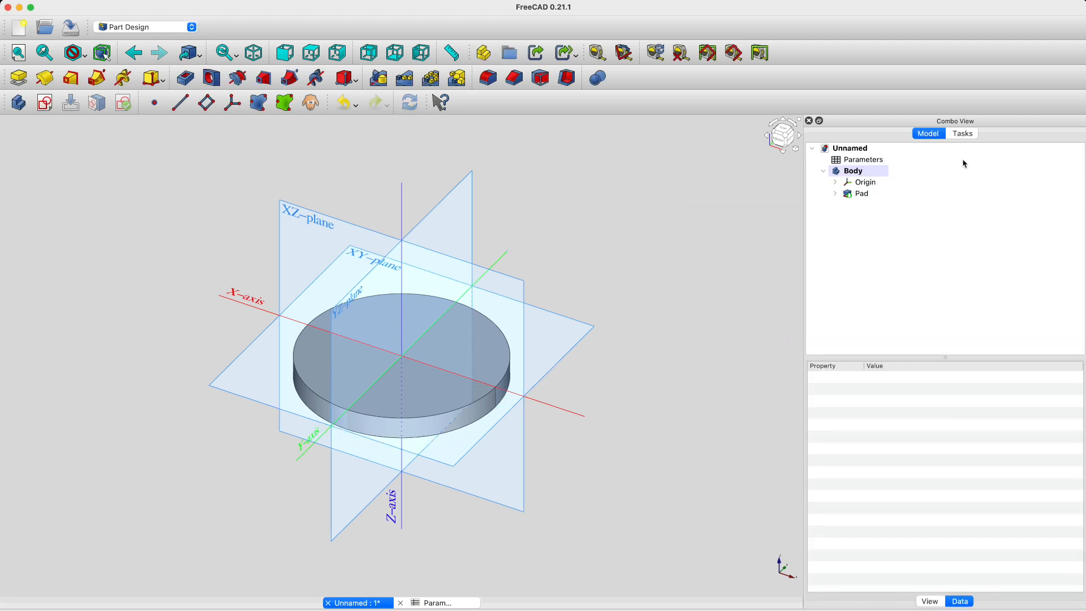
left_click(374, 270)
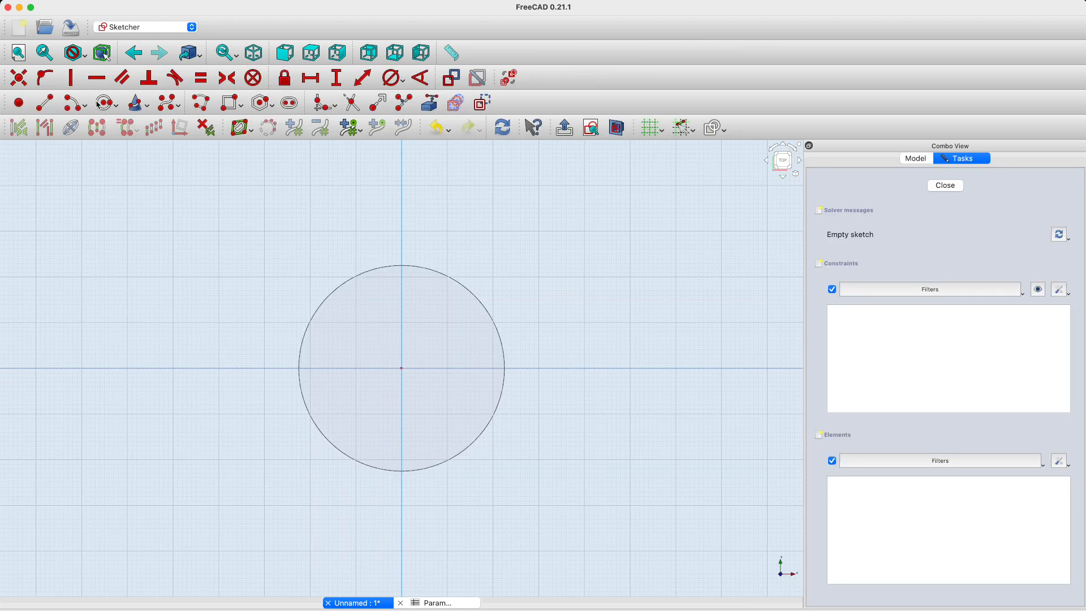
Draw a centred circle with diameter Diameter + Tolerance (42.2 mm) and close Sketch001
left_click_drag(402, 367, 457, 321)
type("Pa")
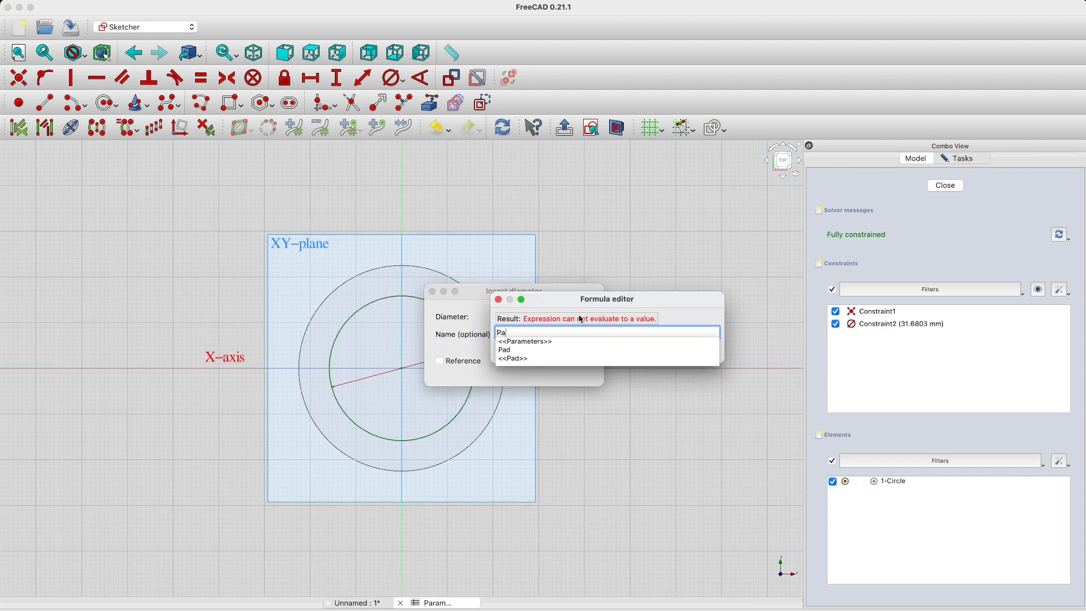
type("<<Parameters>>.Diameter + Parameters>>.Tolerance")
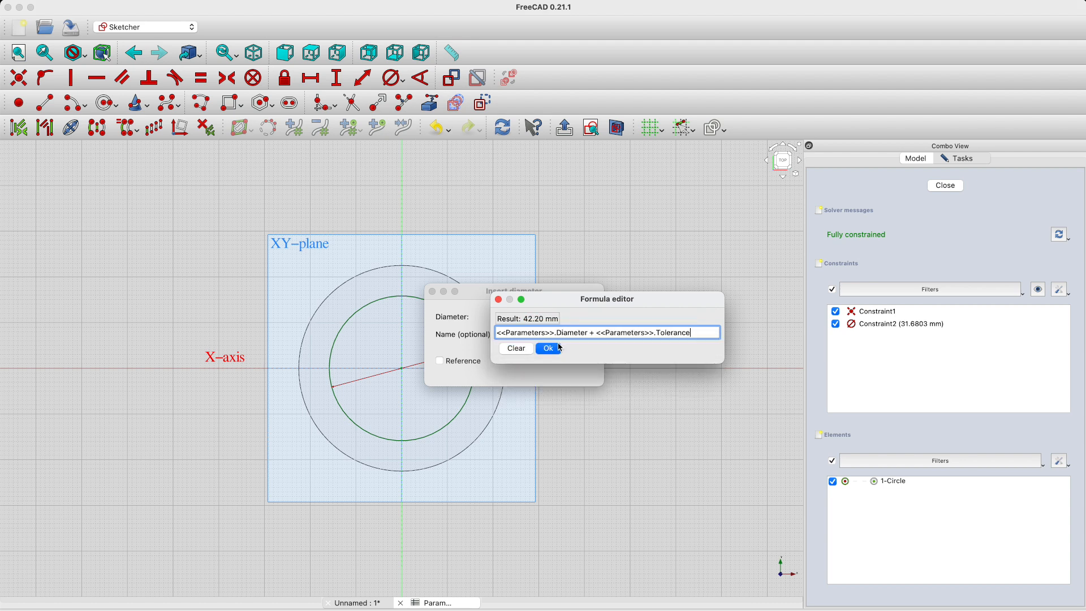
left_click(547, 347)
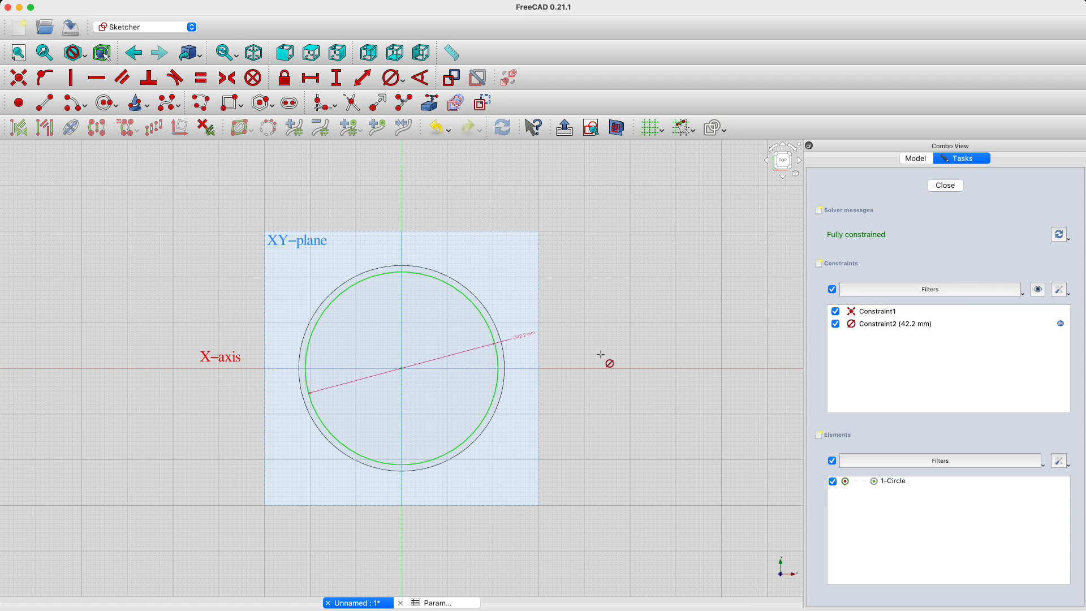
left_click(944, 185)
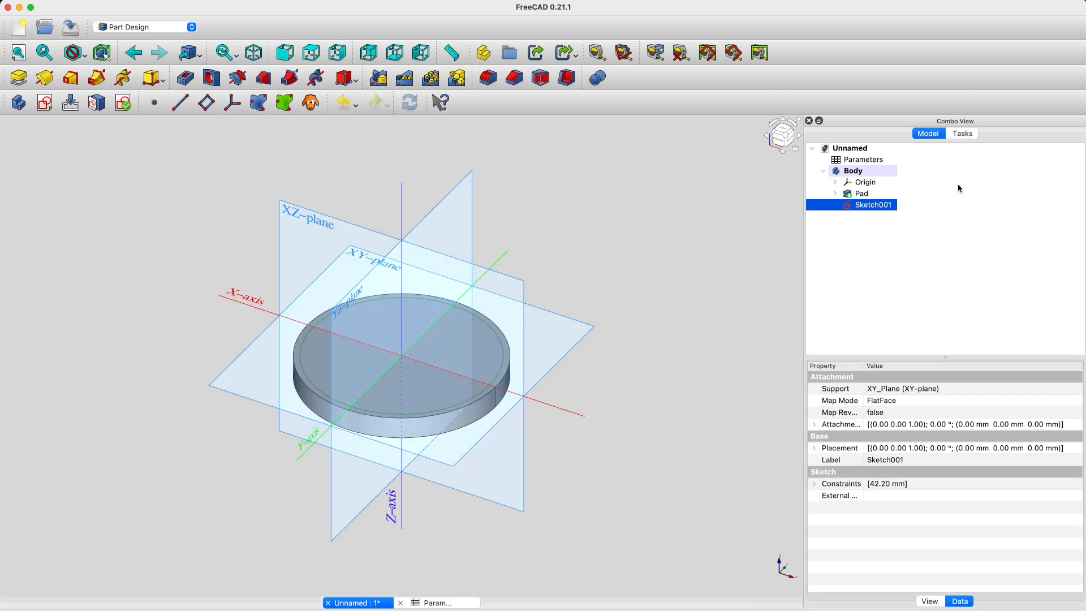
Pocket Sketch001 to a depth of <<Parameters>>.Length (3.5 mm)
left_click(211, 78)
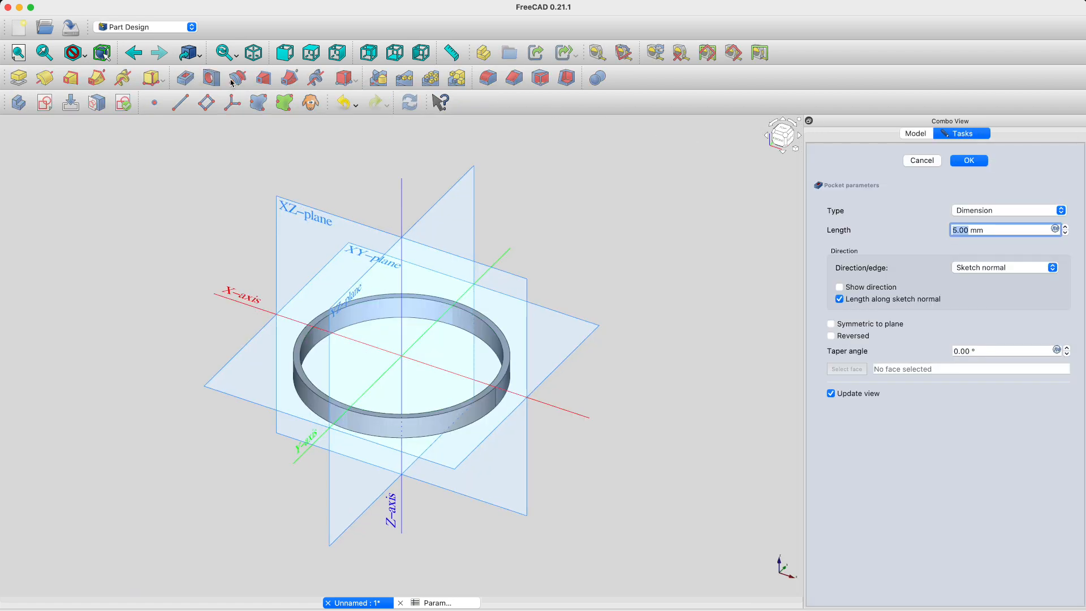
left_click(1054, 229)
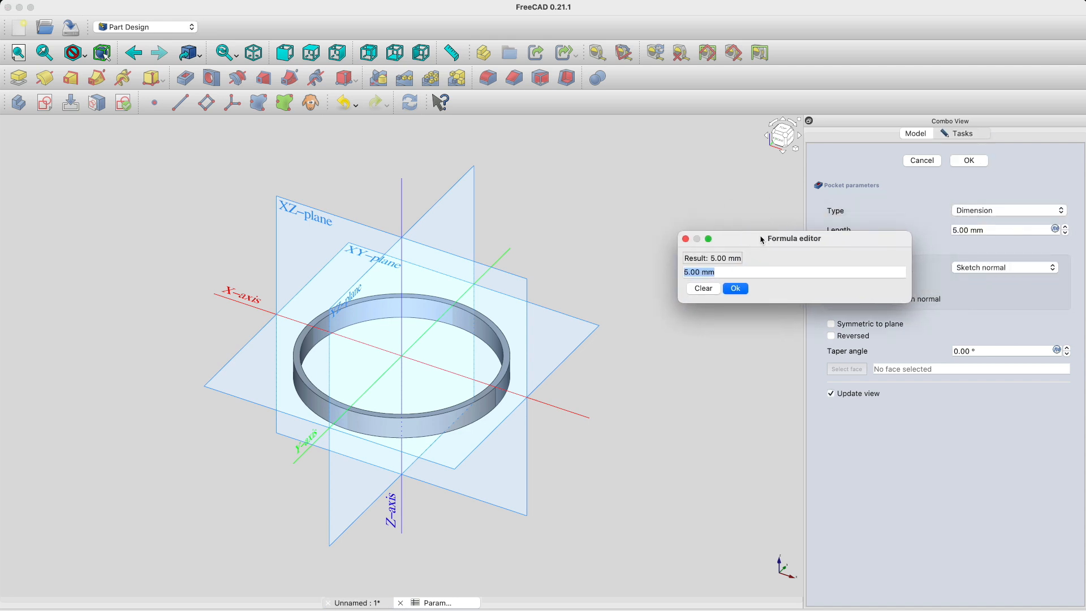
type("<<Parameters>>.Length")
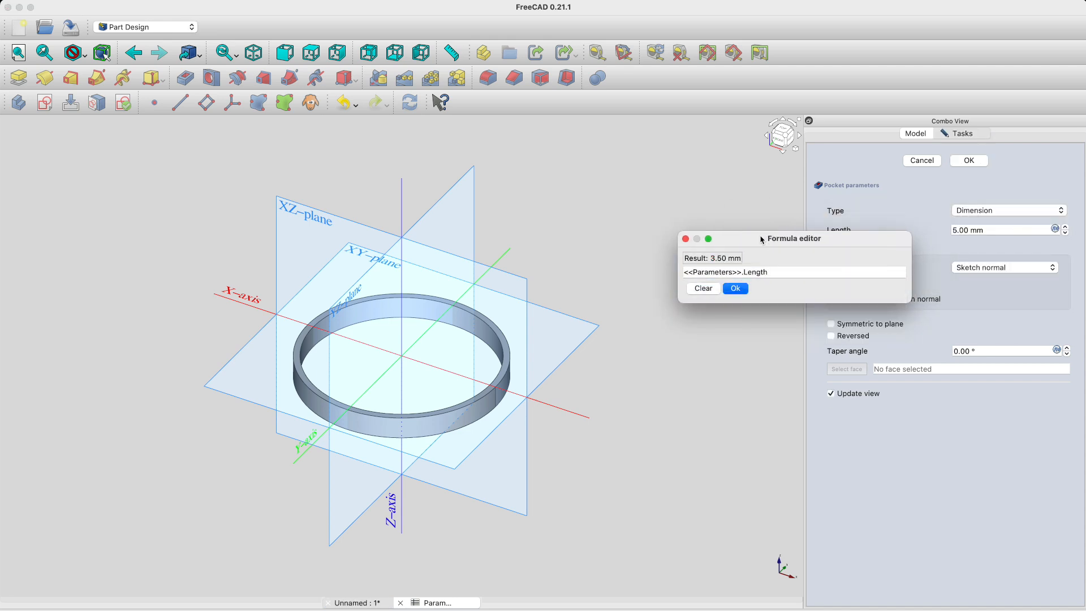
left_click(734, 288)
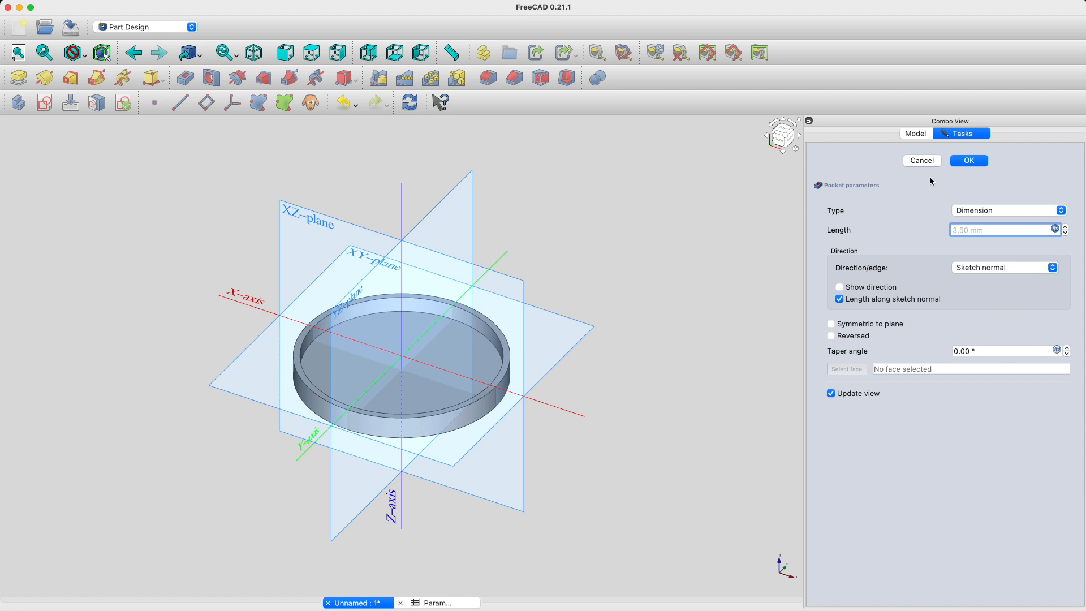
left_click(968, 160)
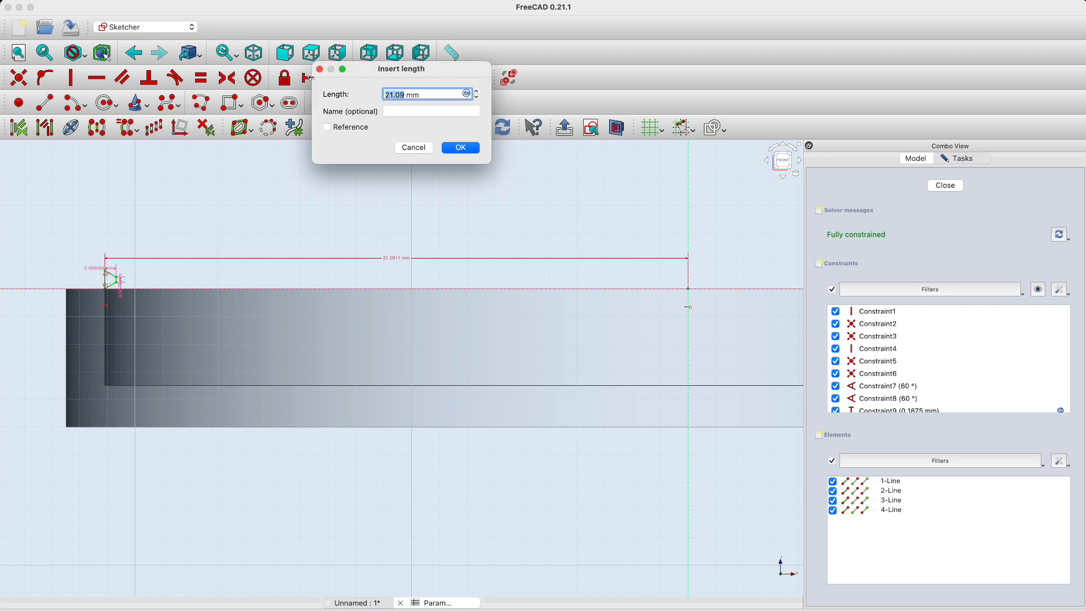
Set the thread profile's 21.1 mm offset with a Parameters.Diameter formula and close Sketch002
type("<<Parameters>>.Diameter + Pa")
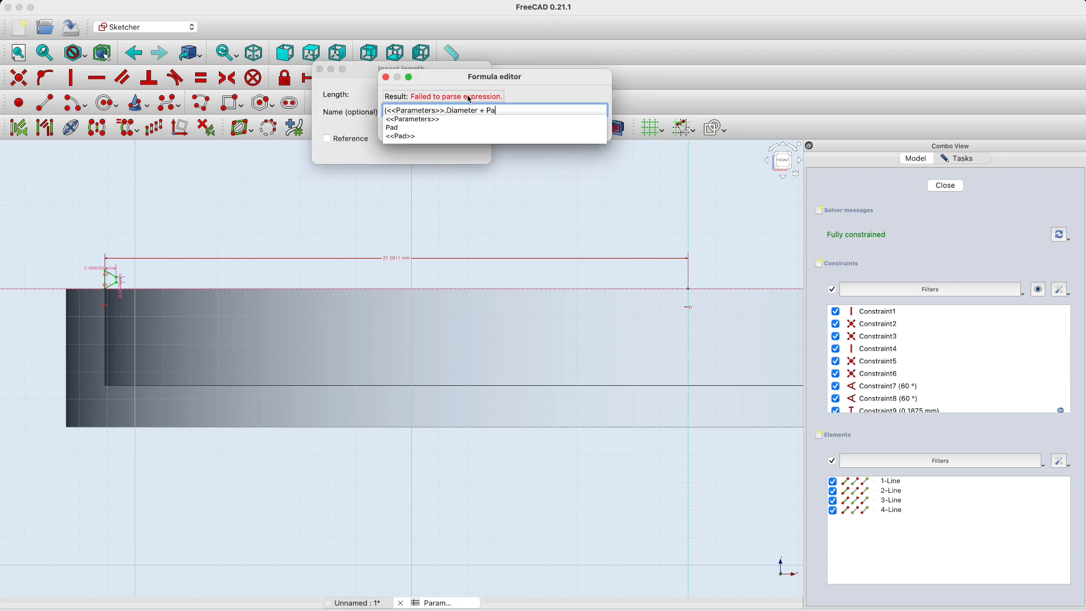
left_click(386, 77)
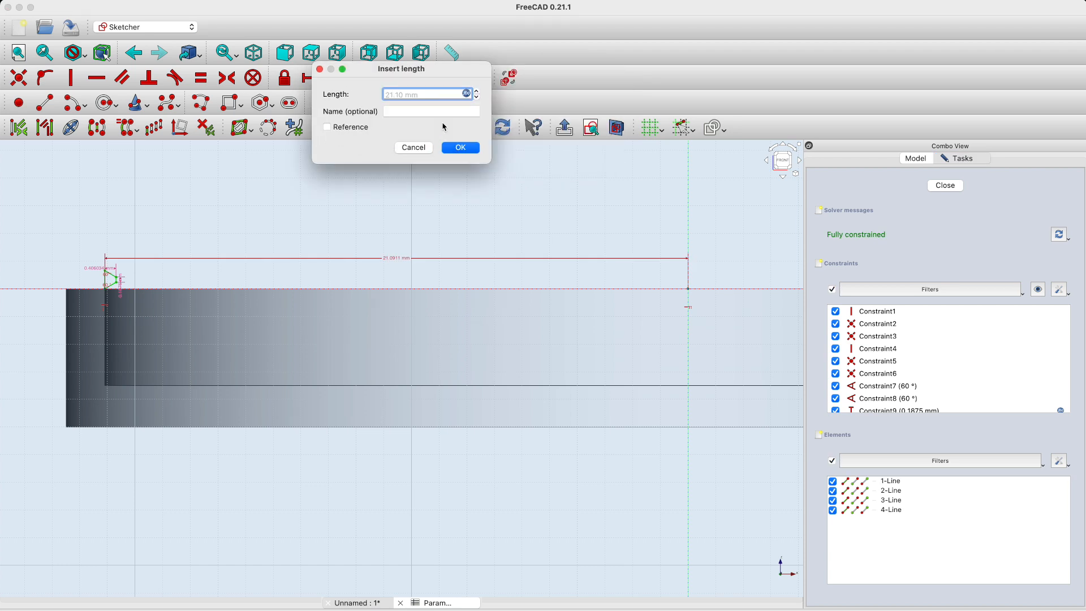
left_click(458, 148)
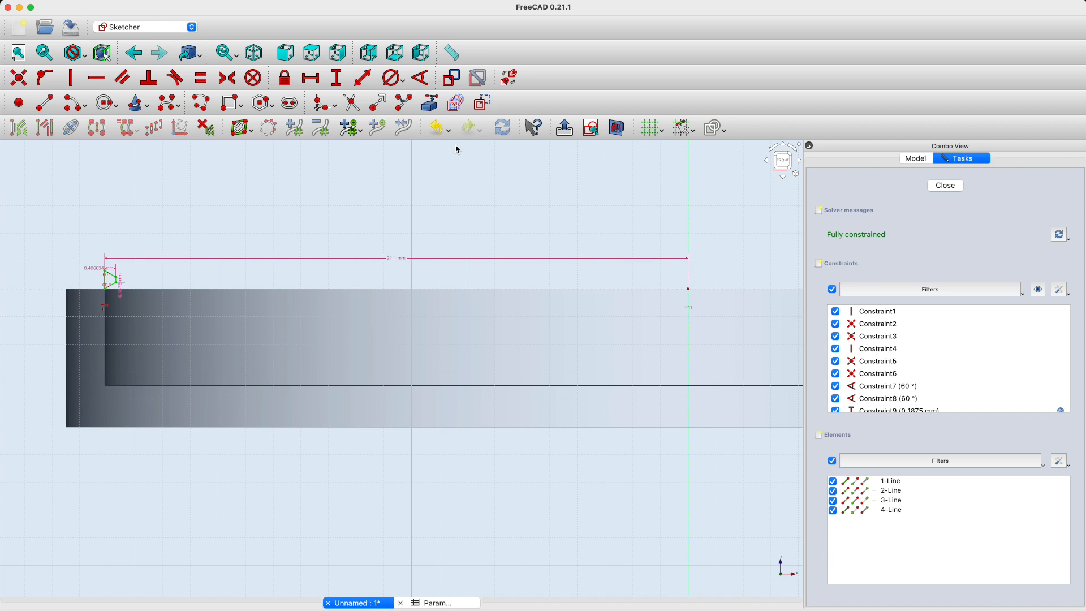
left_click(943, 185)
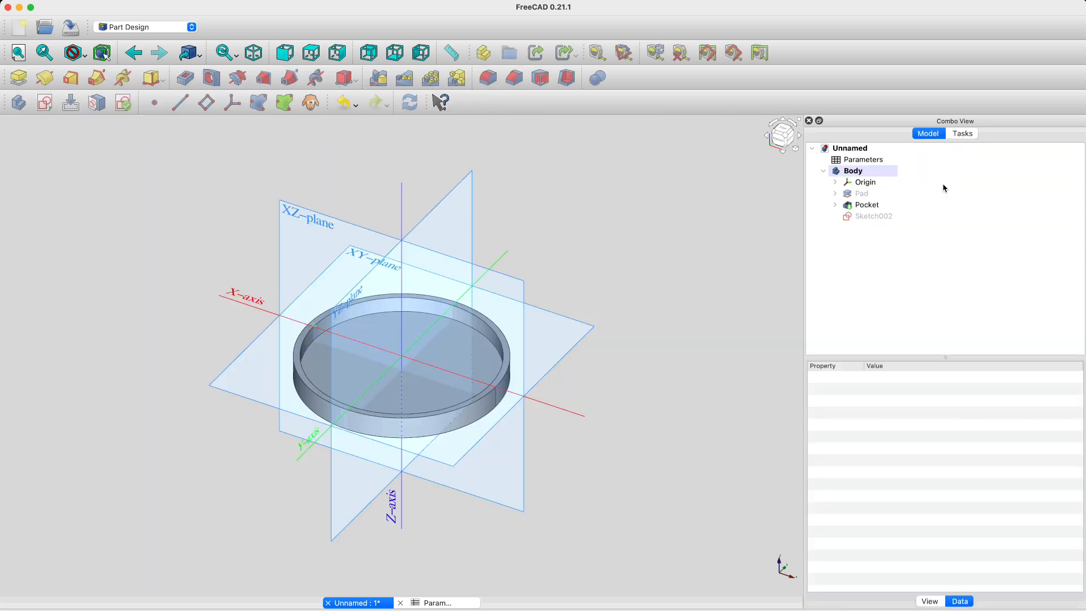
Create a reversed helix thread with pitch Parameters.Pitch (0.75 mm) and height Pad.Length
left_click(875, 215)
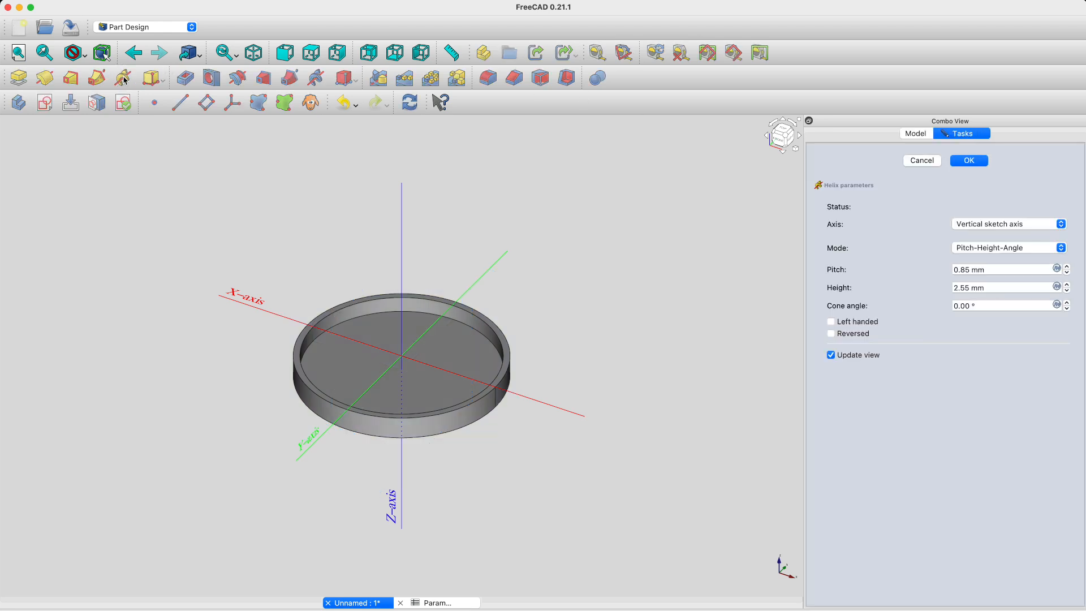
left_click(831, 333)
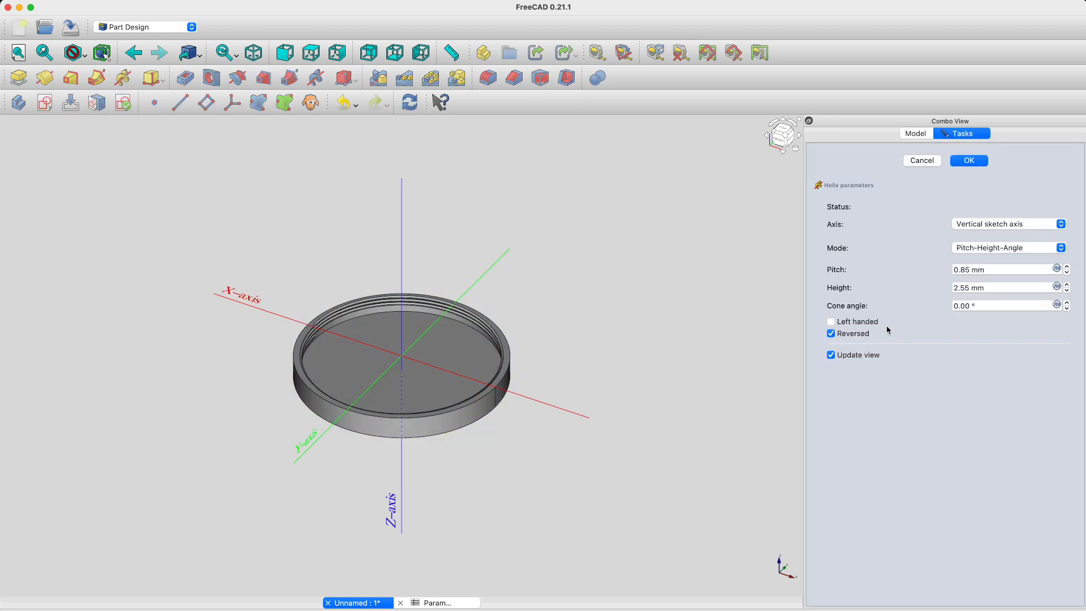
left_click(1056, 269)
type("<<Parameters>>.P")
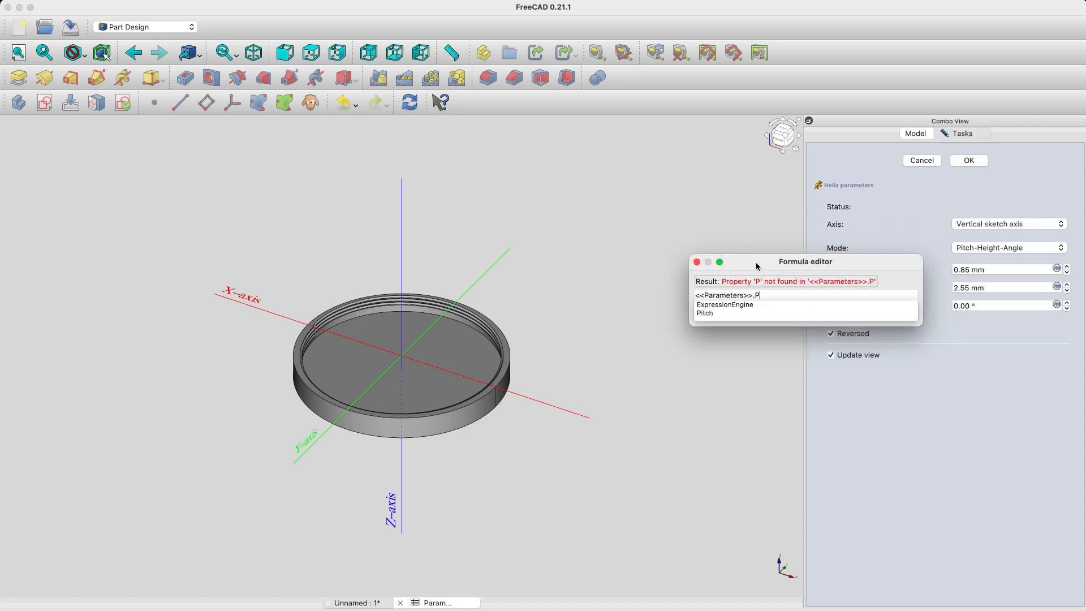
left_click(704, 312)
type("<<Pad>>.Length")
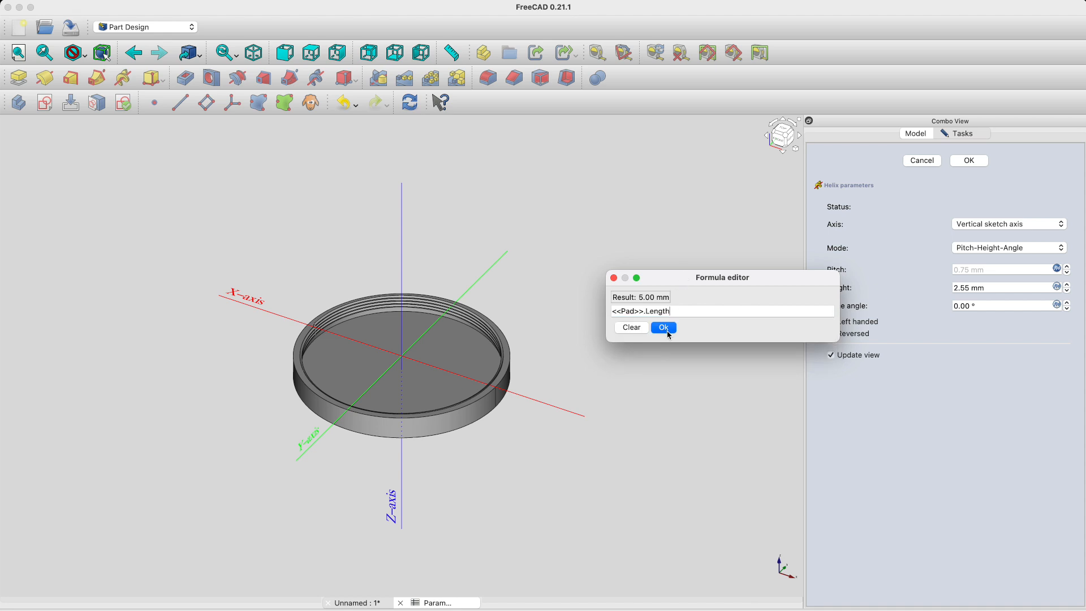
left_click(662, 327)
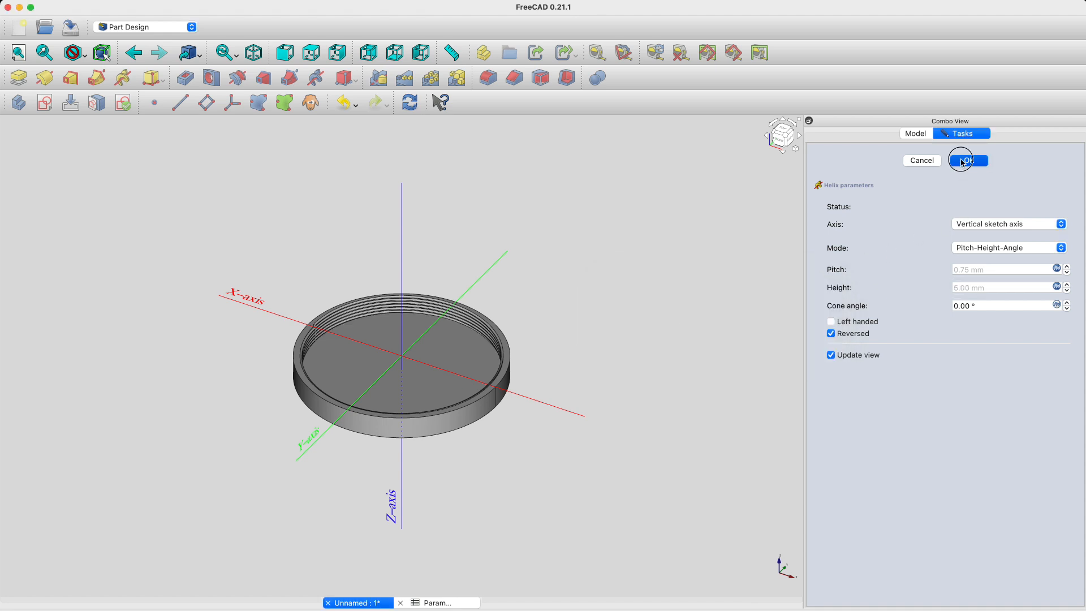
left_click(966, 160)
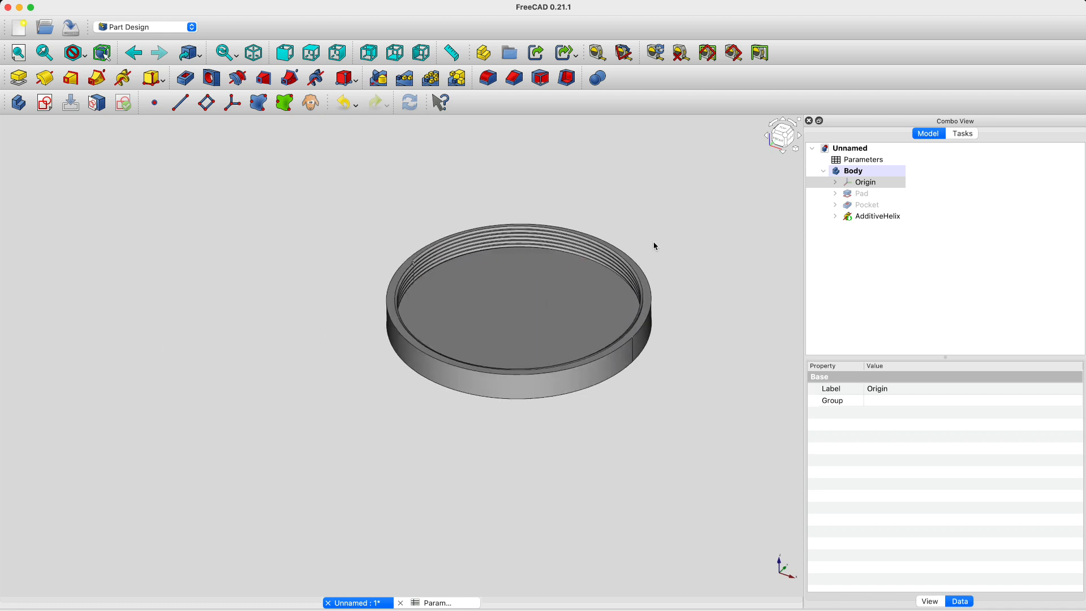
Sketch two equal circles and cut them as a reversed 5 mm Pocket001
left_click(865, 182)
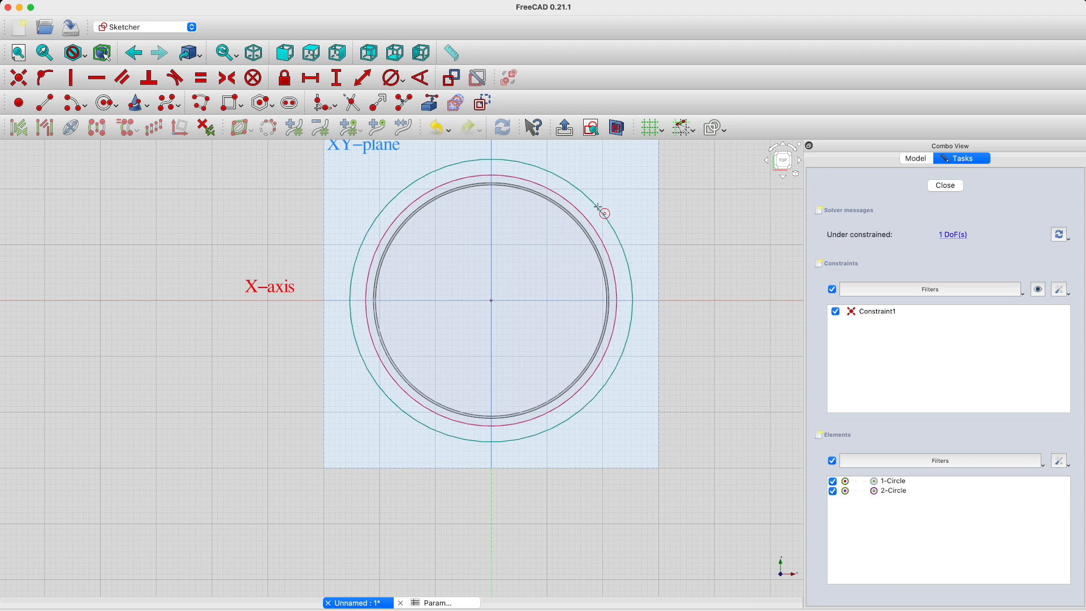
left_click(215, 77)
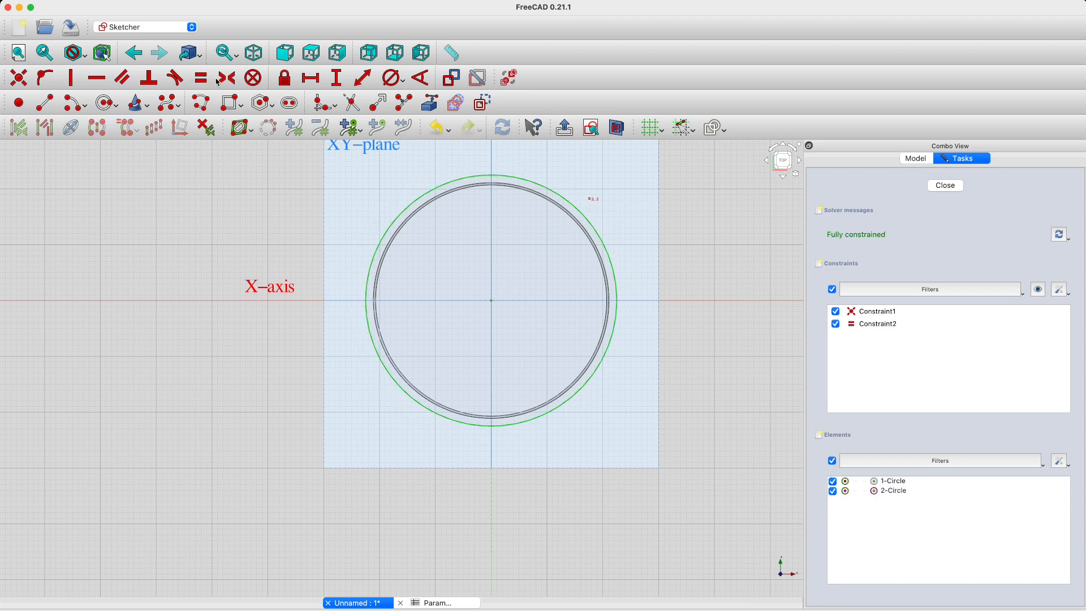
left_click(944, 185)
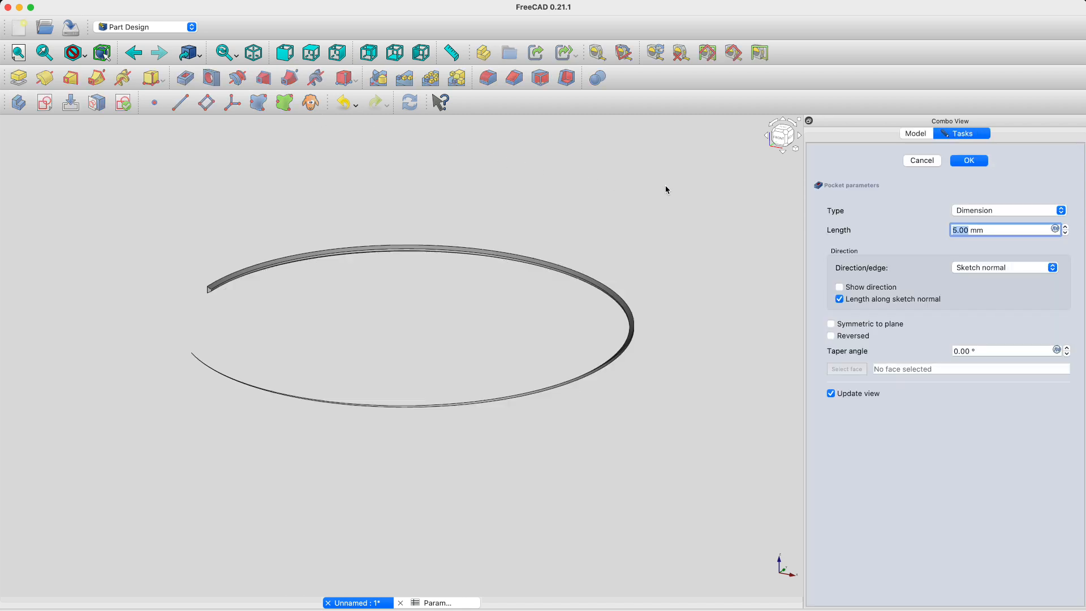
left_click(831, 336)
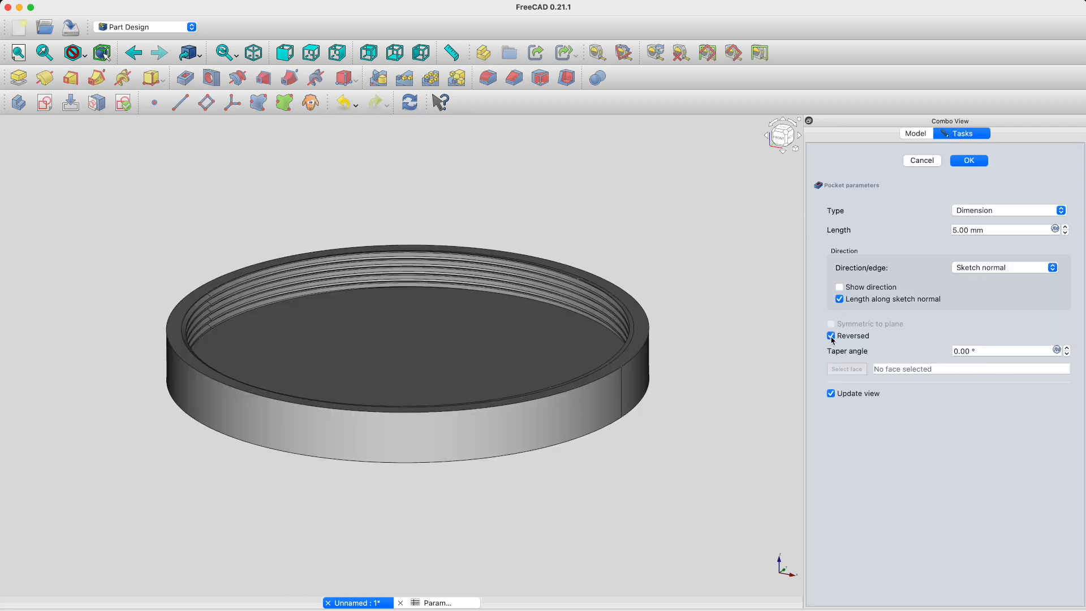
left_click(967, 160)
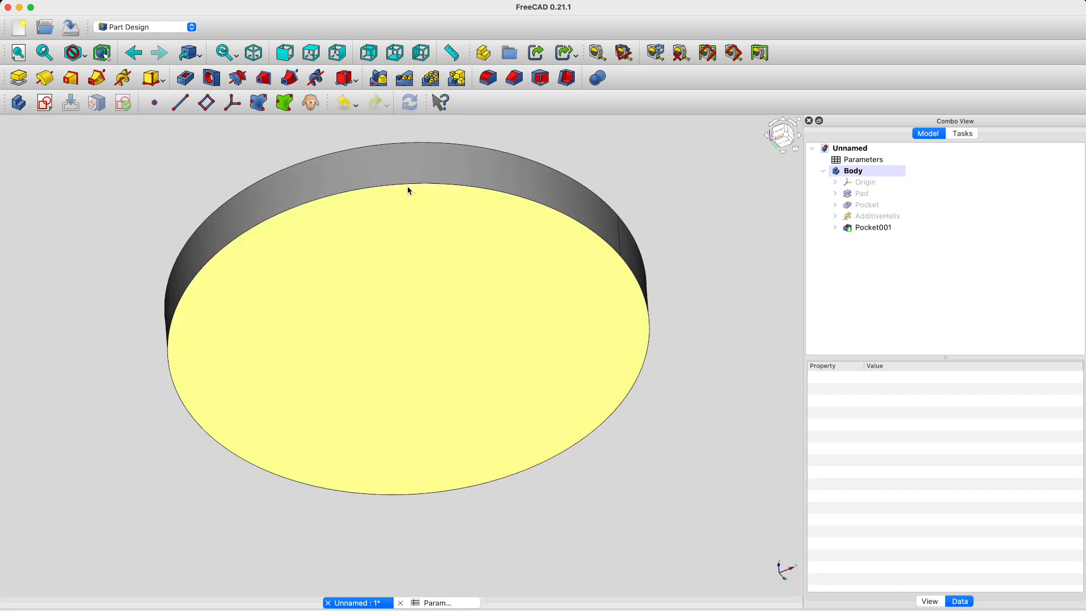
Chamfer the rim edge of the cap's flat face by 1 mm
left_click(873, 227)
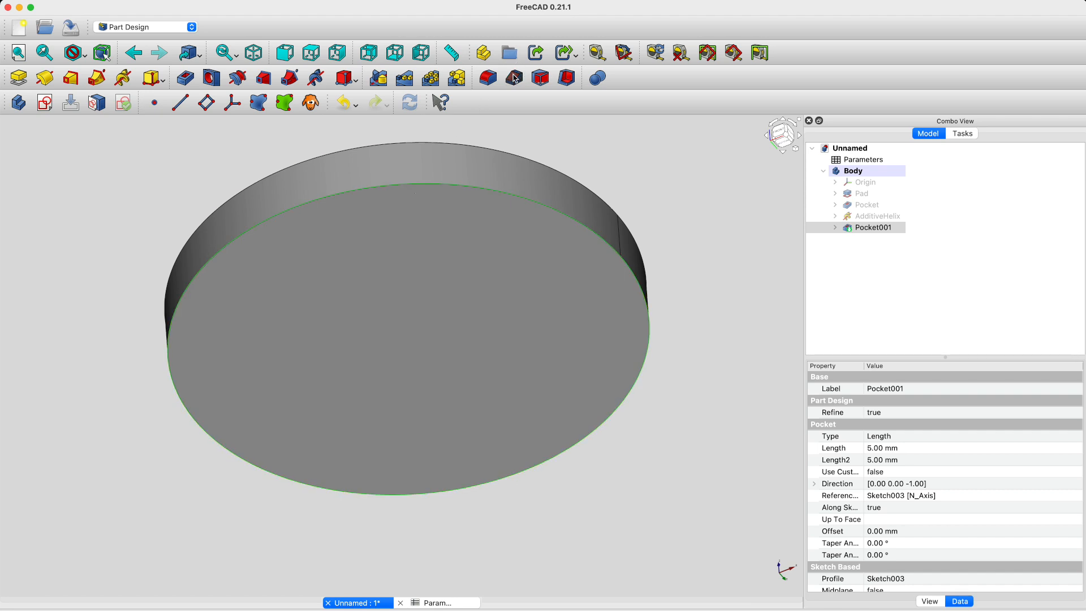
left_click(512, 77)
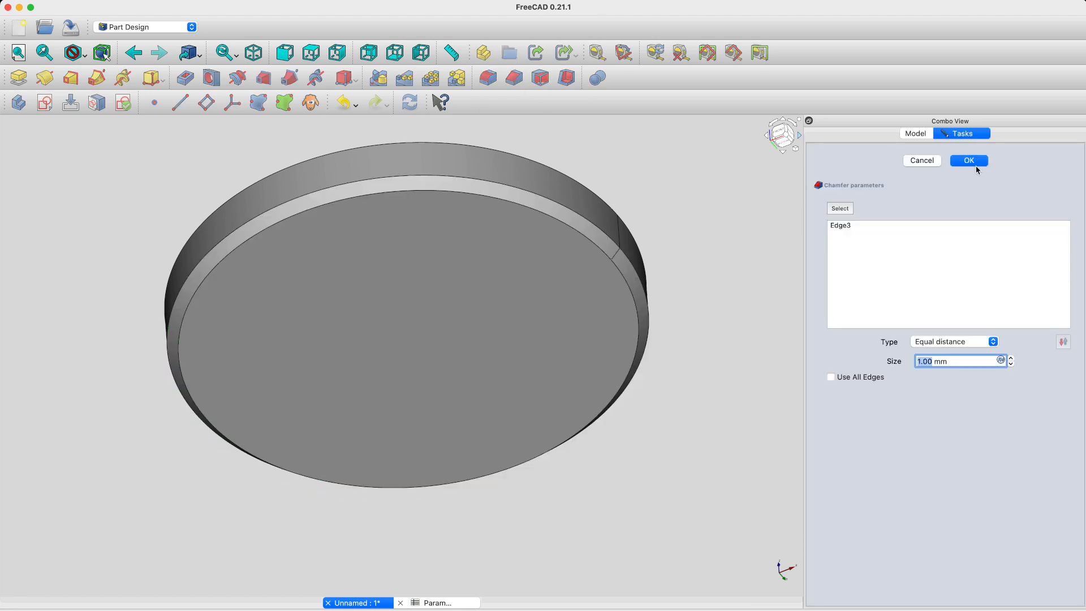
left_click(968, 160)
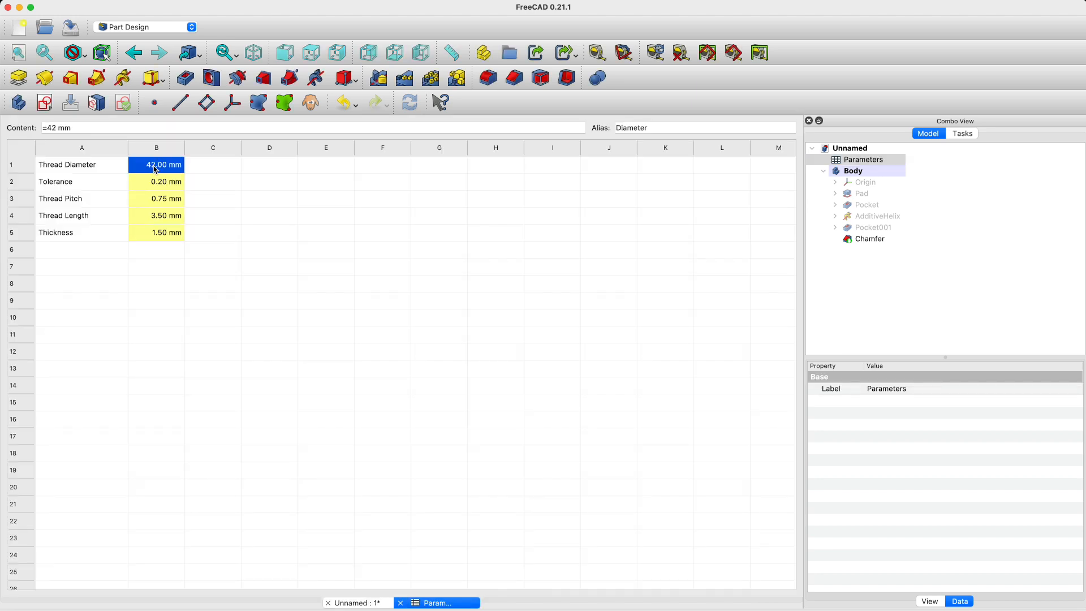
Change parameters to 54 mm diameter, 1.00 mm pitch, 2.00 mm thickness and view the regenerated cap
double_click(156, 164)
type("54")
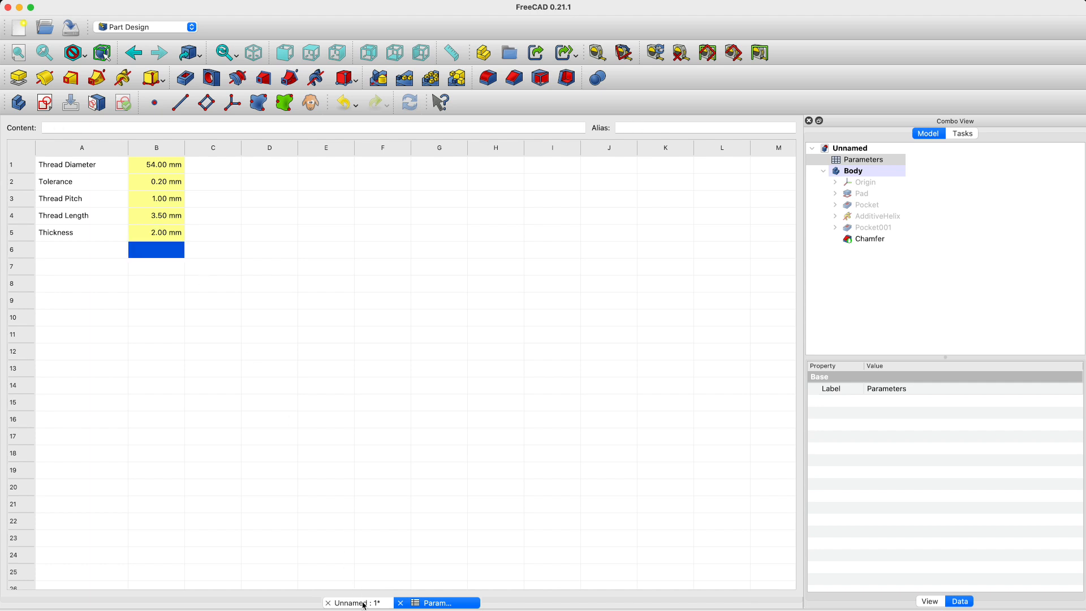
left_click(355, 602)
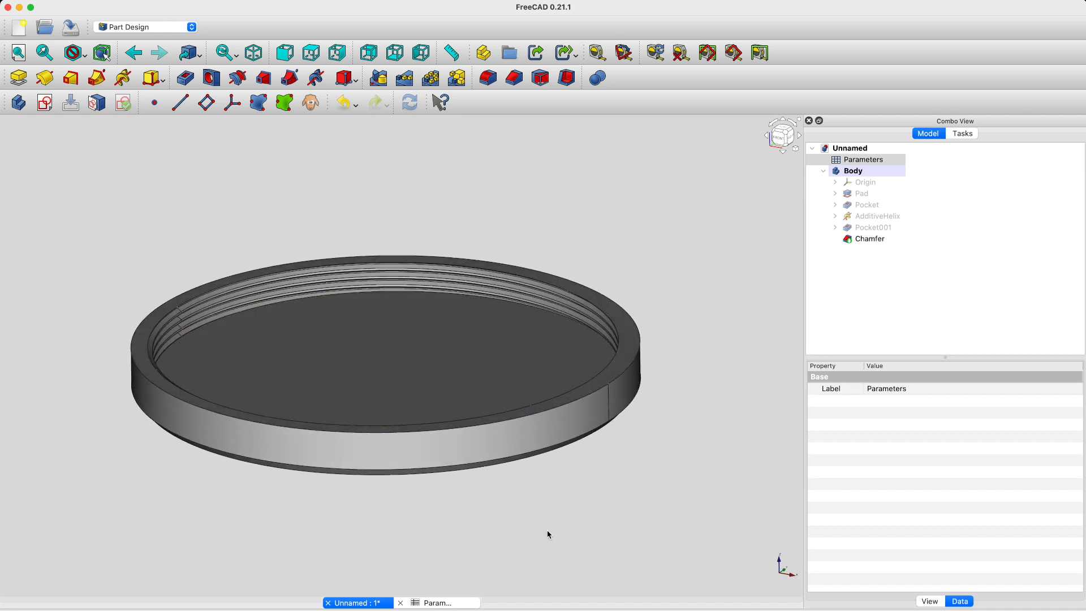
Export the cap Body from FreeCAD as an STL file
left_click(852, 170)
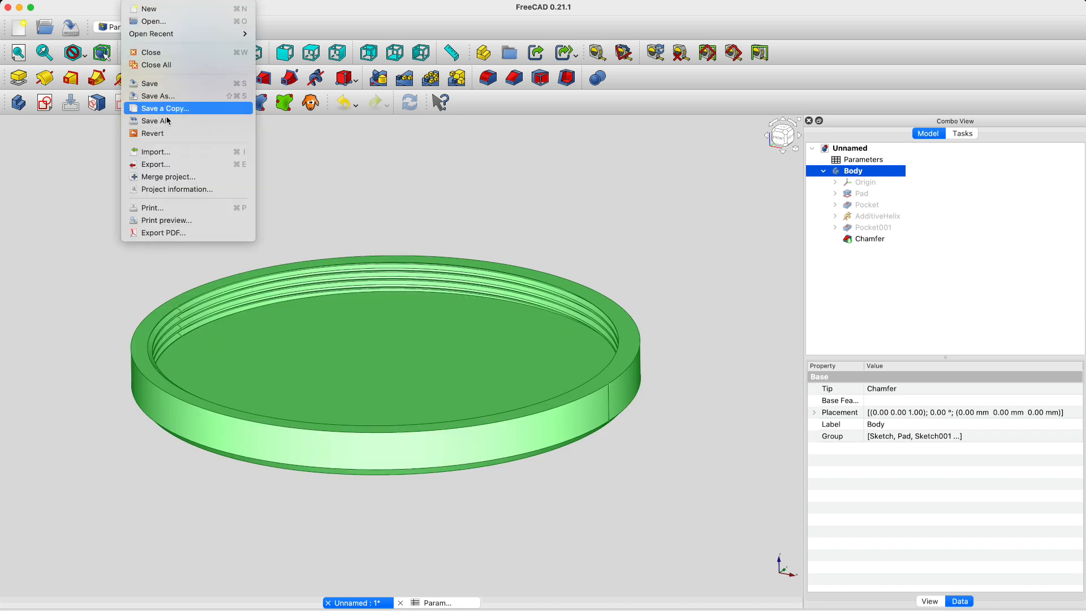
left_click(155, 164)
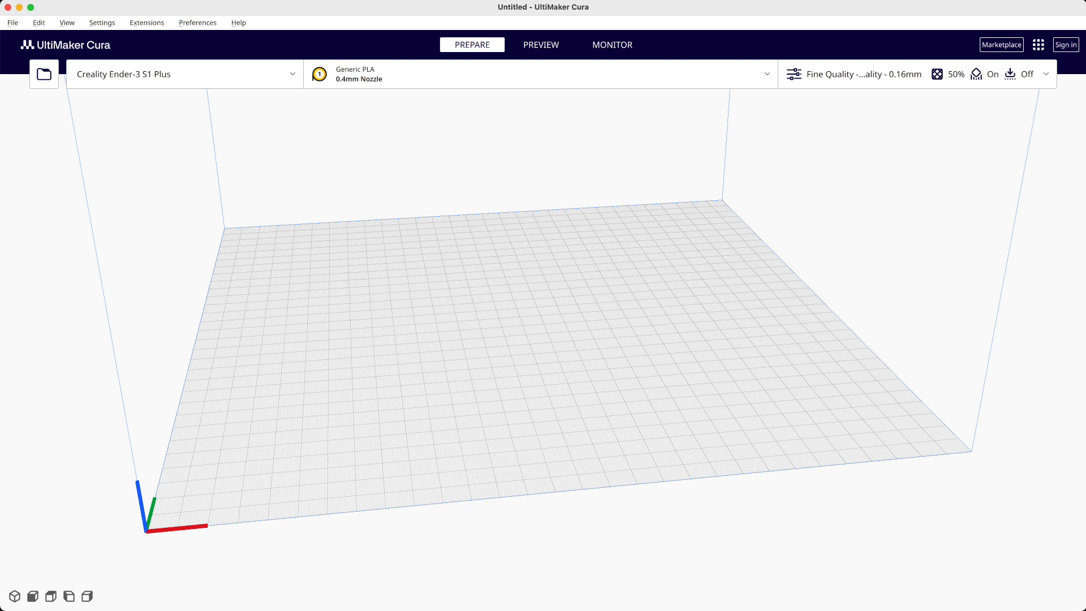
Load the exported M42 female end cap STL onto the Ender-3 S1 Plus plate and slice it
left_click(43, 74)
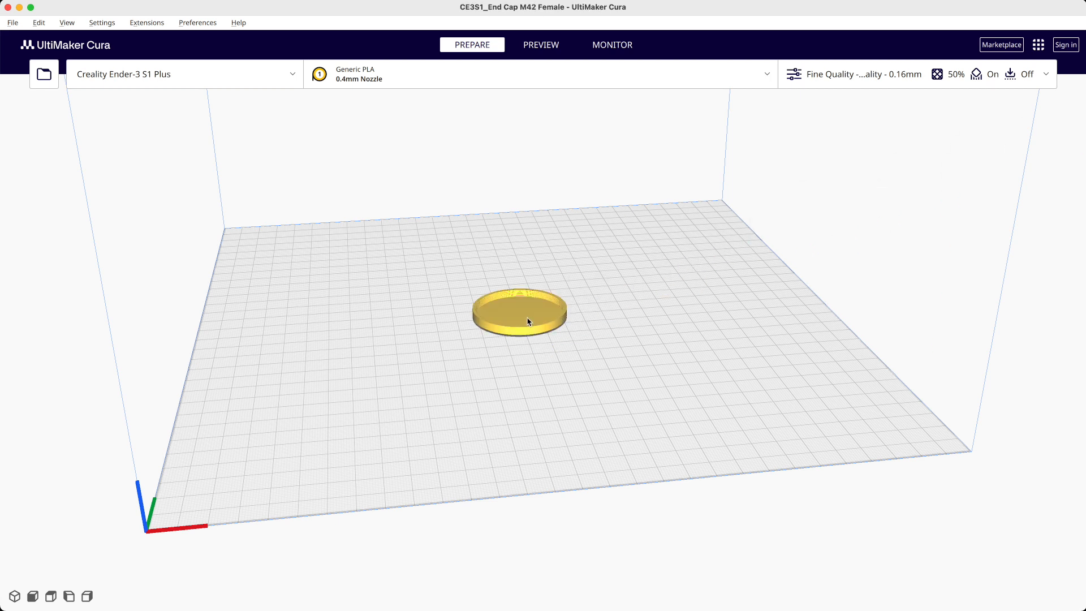
left_click(517, 310)
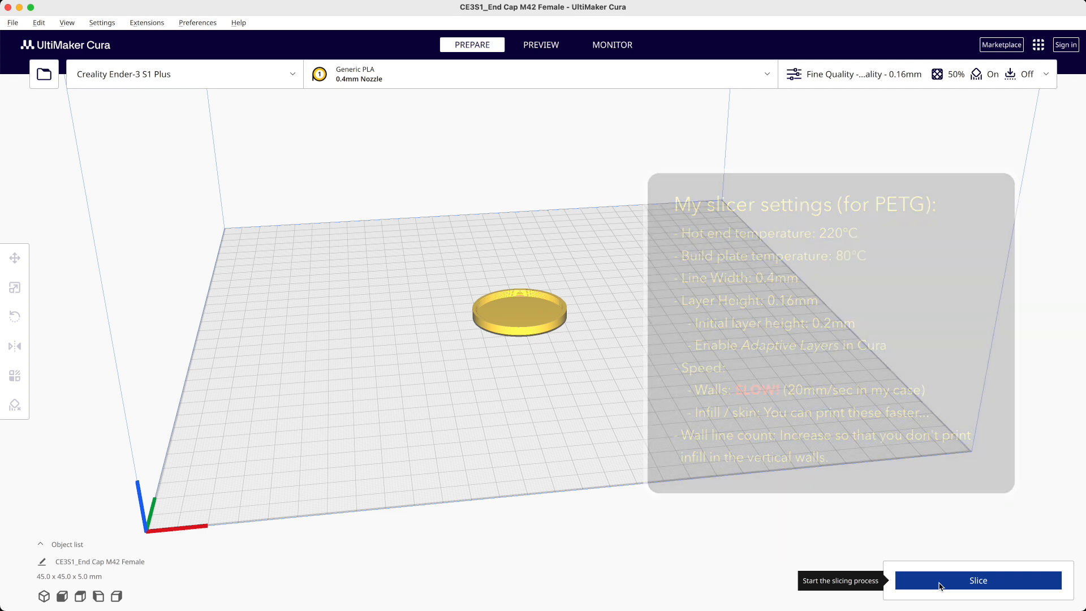
left_click(977, 580)
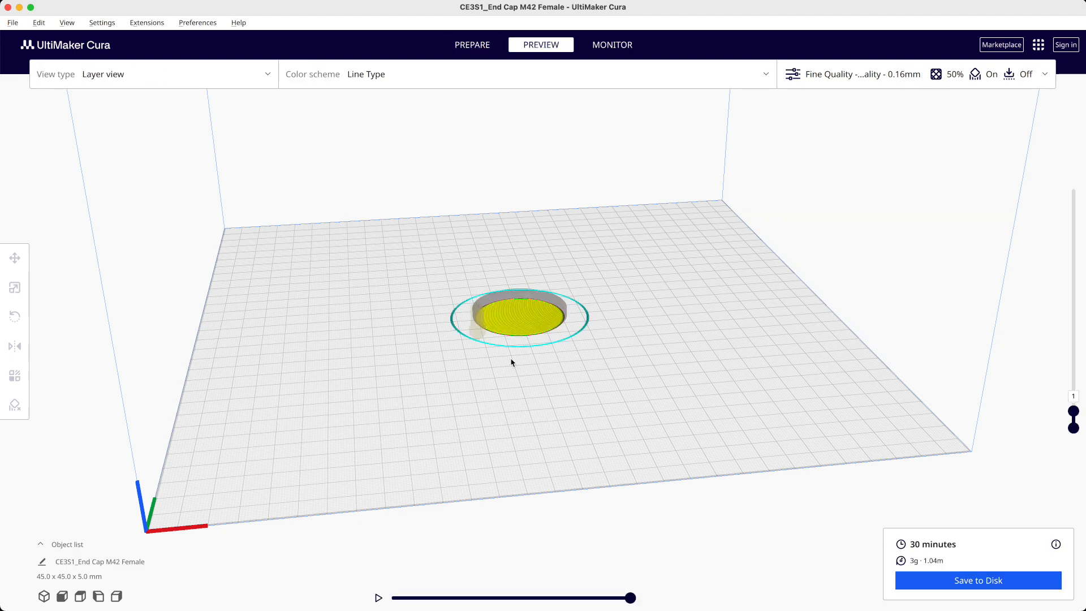
Zoom in on the sliced cap and raise the layer preview to the top layer, 35
scroll("up", 3)
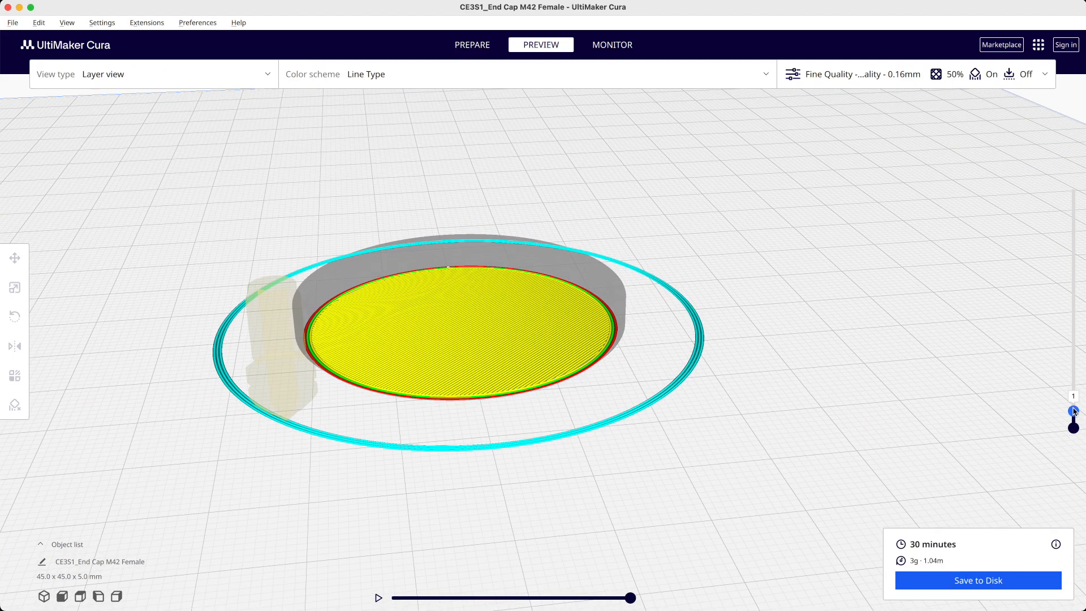
left_click_drag(1073, 412, 1073, 306)
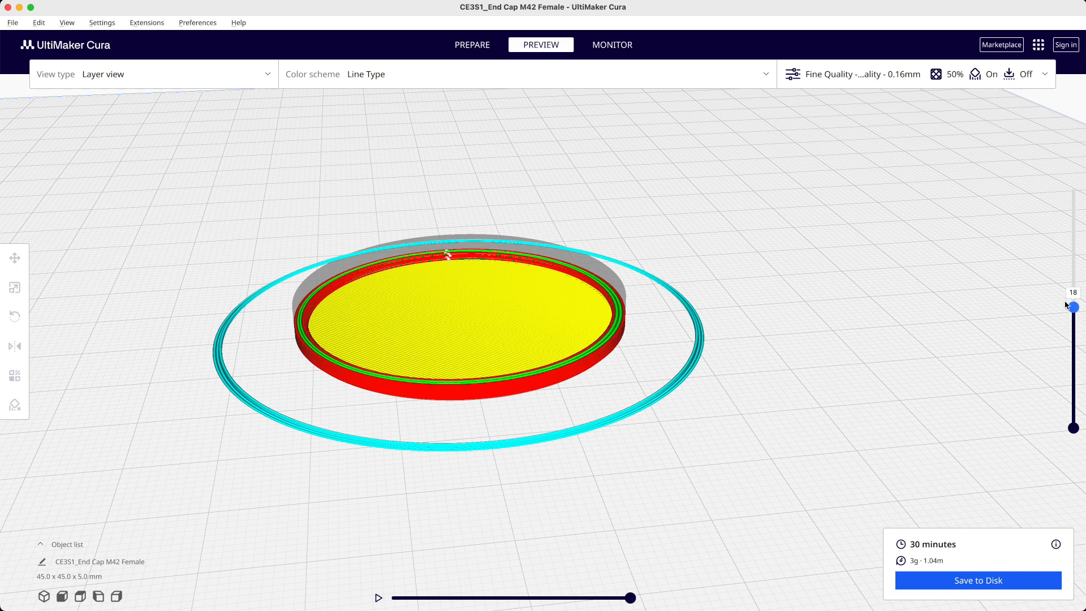
left_click_drag(1072, 306, 1073, 200)
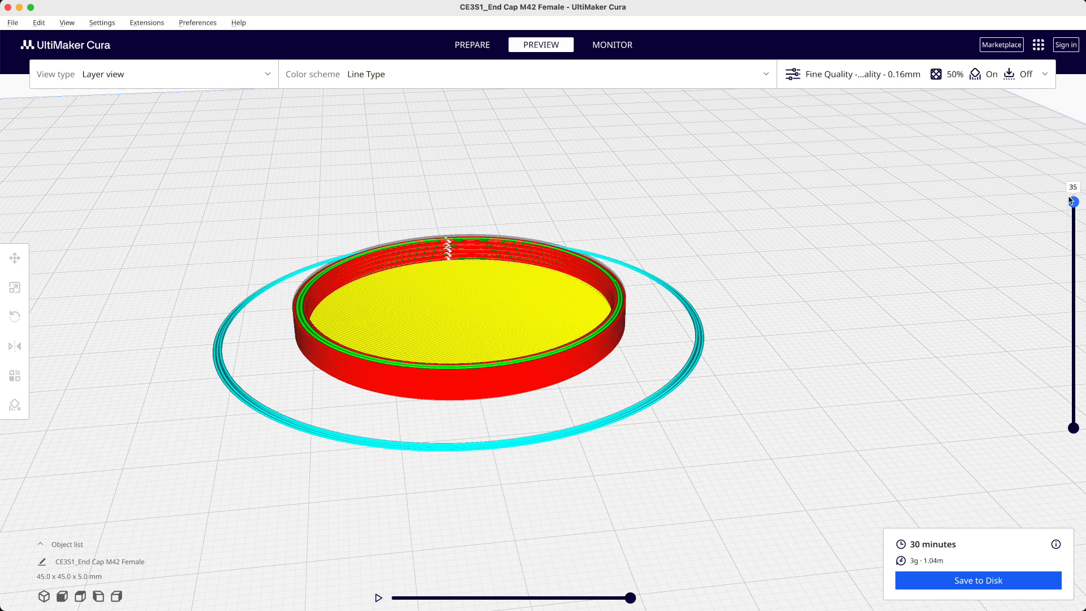